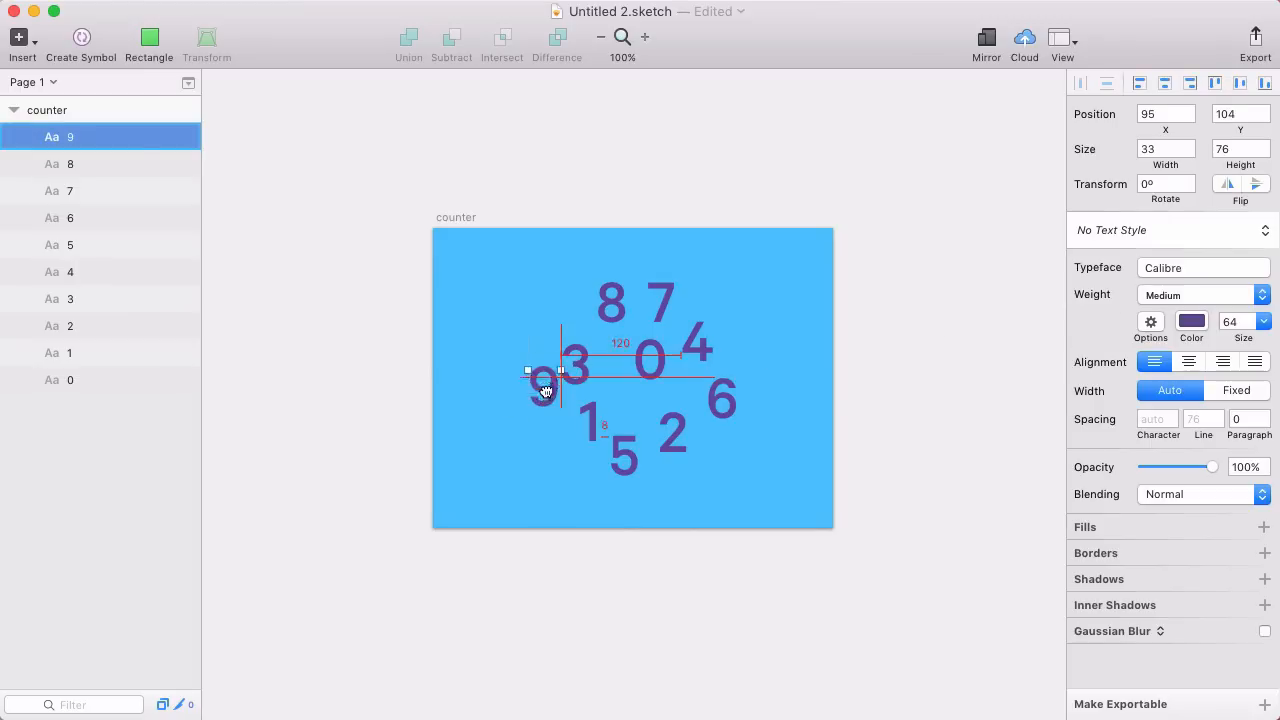
Step: Nudge digit 9 into place and send the counter artboard to Flinto at 200% scale
drag(544, 370, 544, 388)
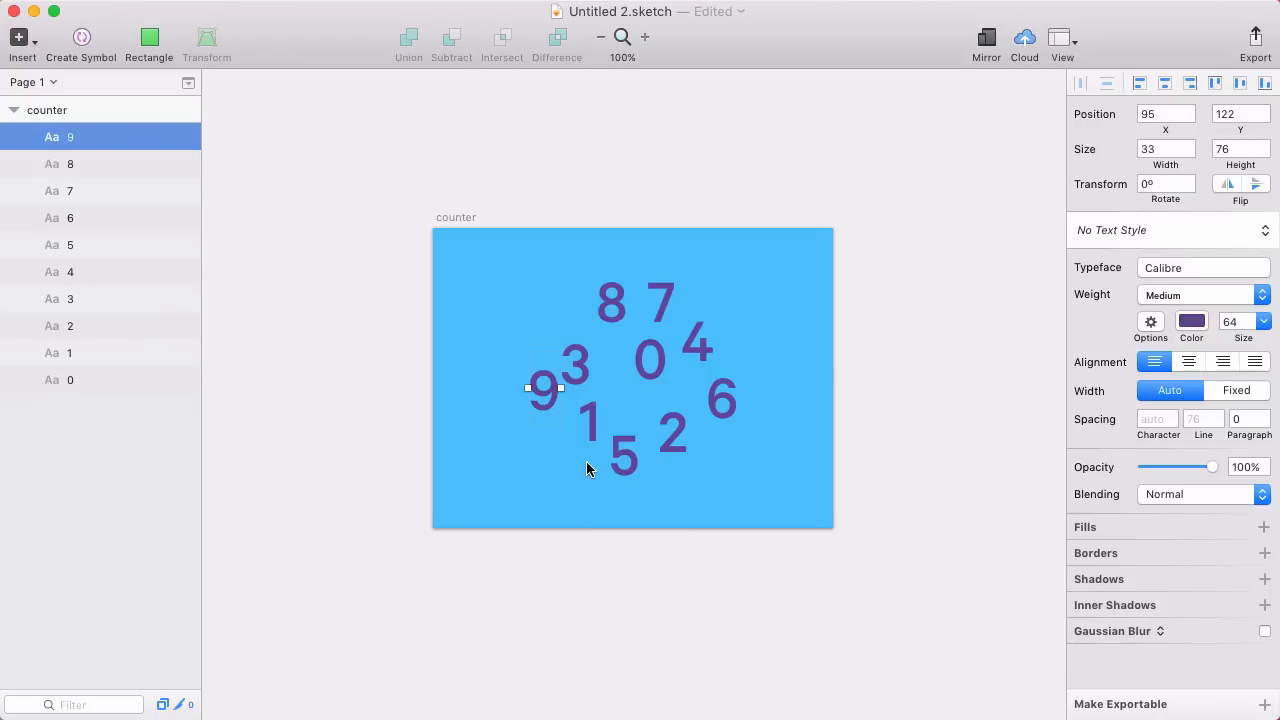
mouse_move(584, 468)
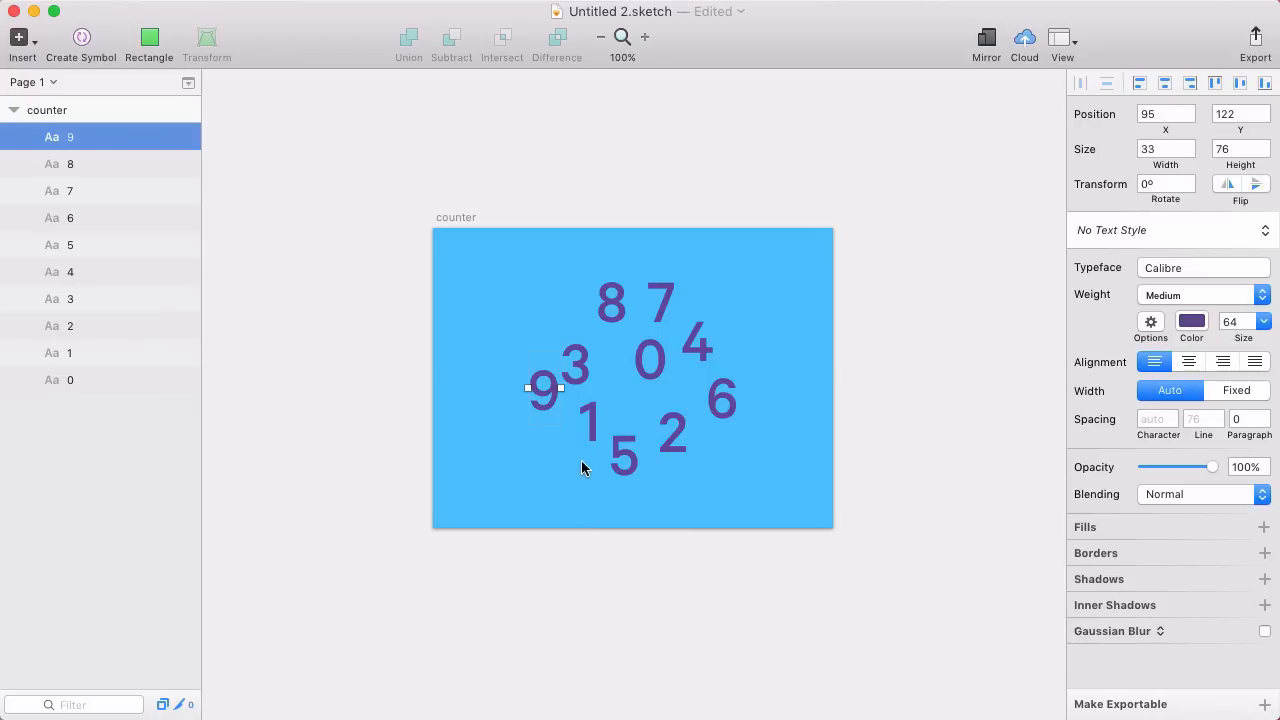
drag(544, 388, 544, 410)
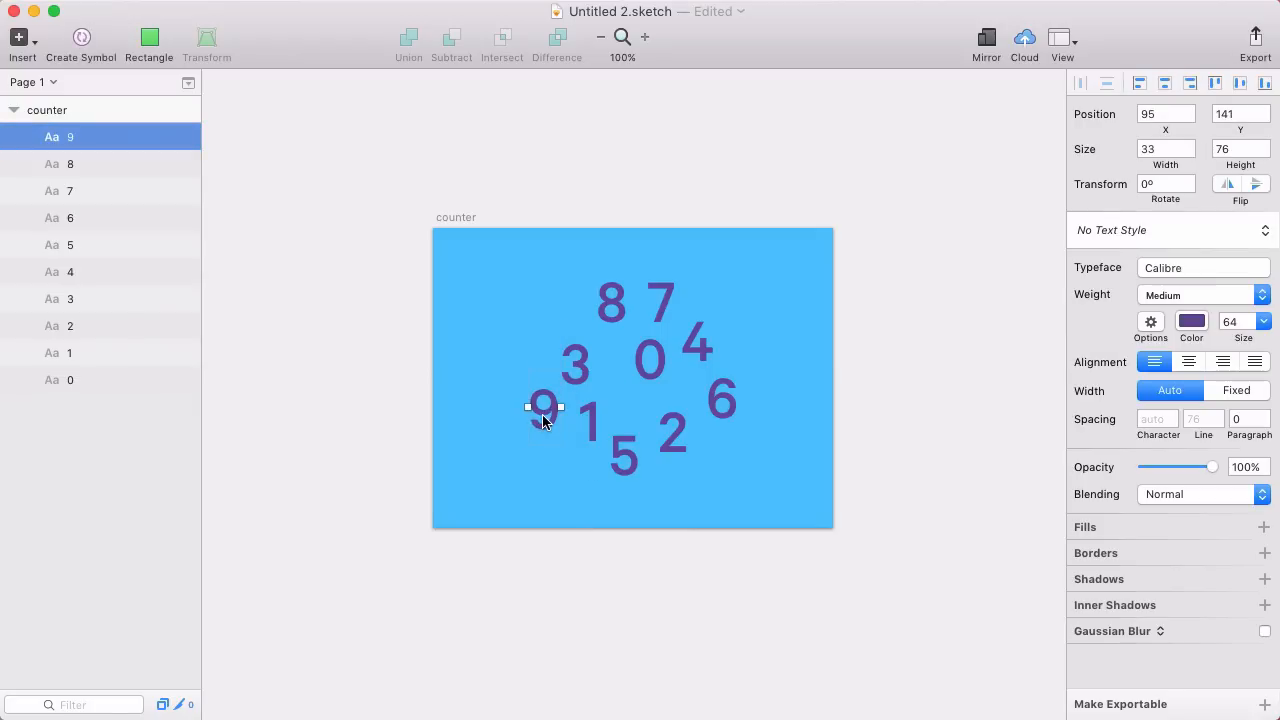
drag(544, 408, 528, 370)
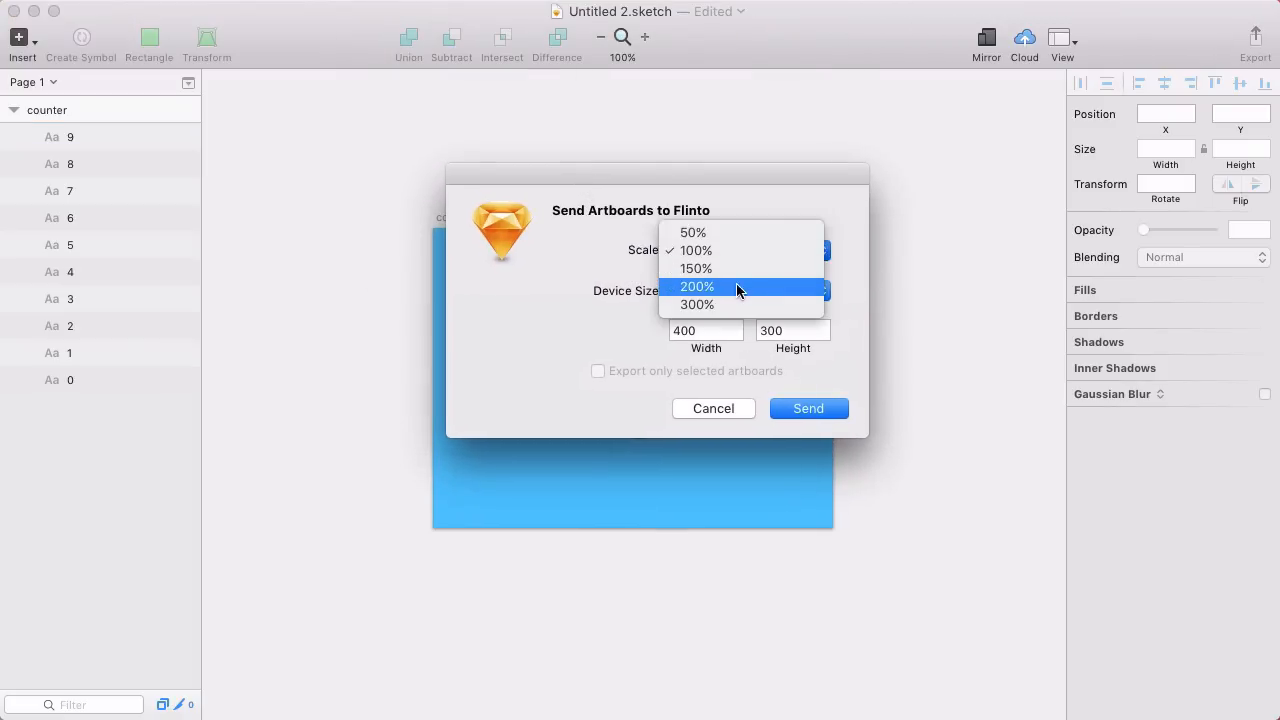
click(808, 408)
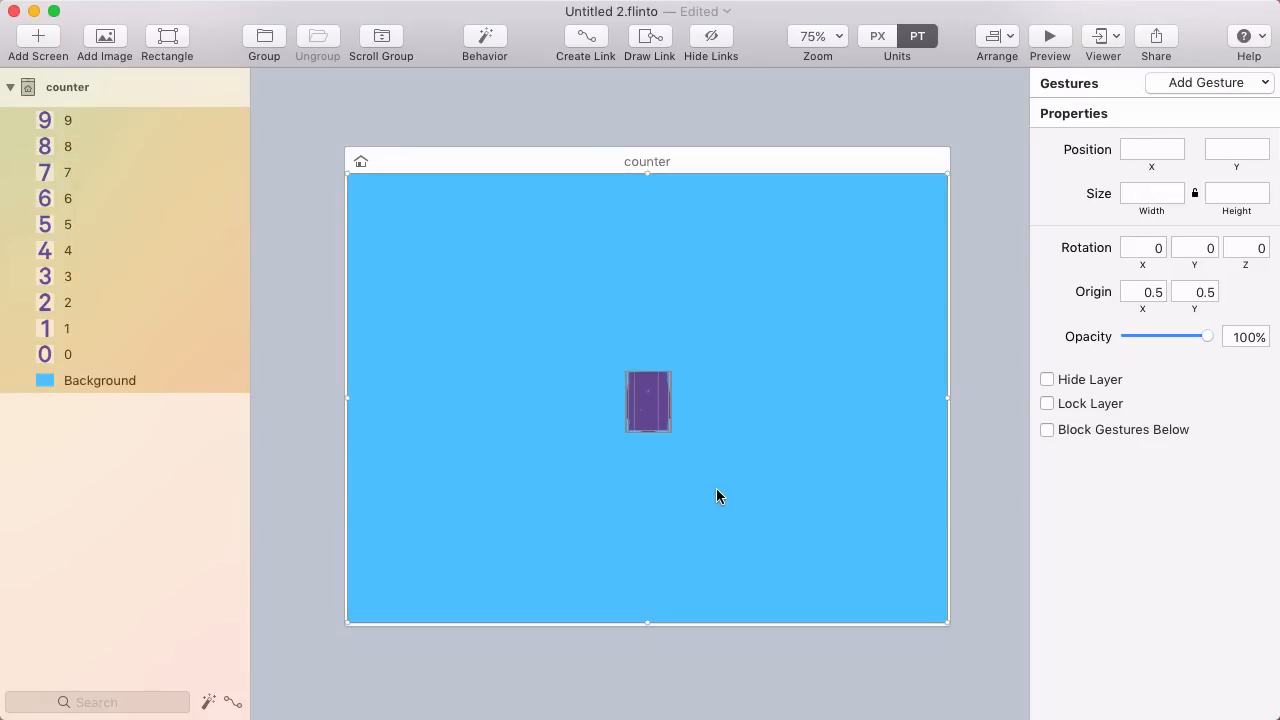
Step: Group the ten digit layers into a group named numbers and expand it
click(648, 402)
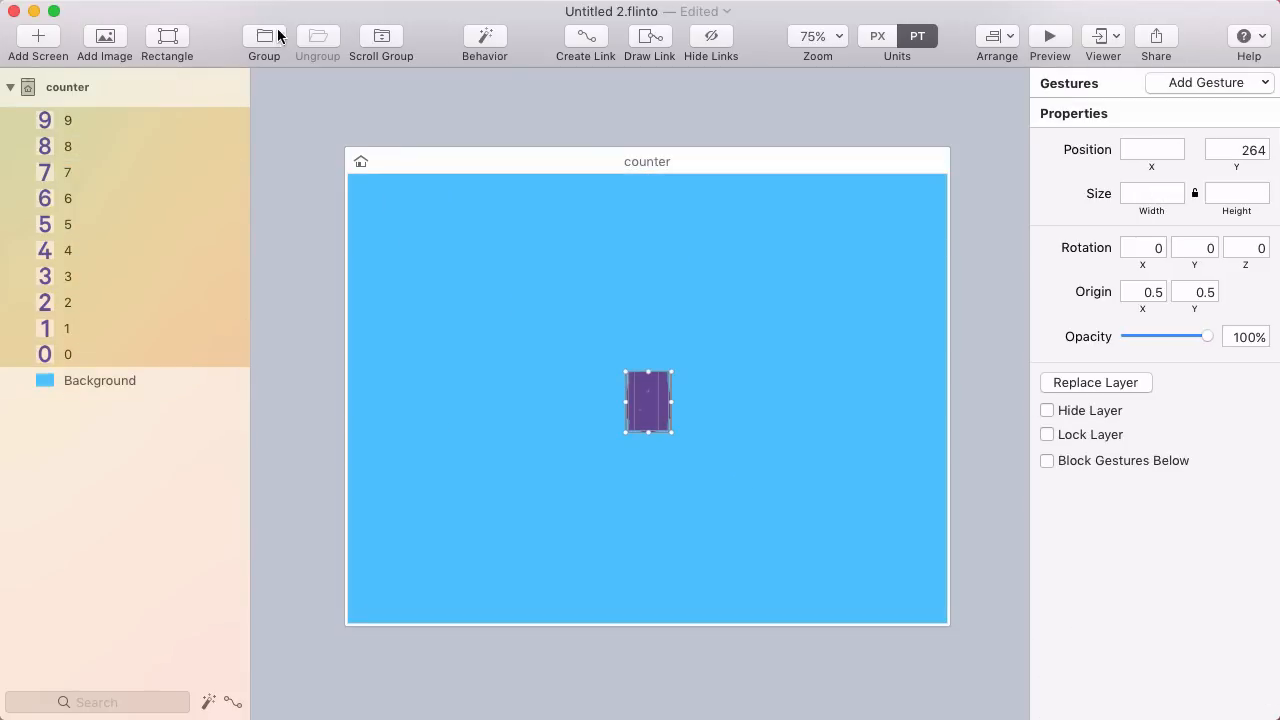
click(264, 36)
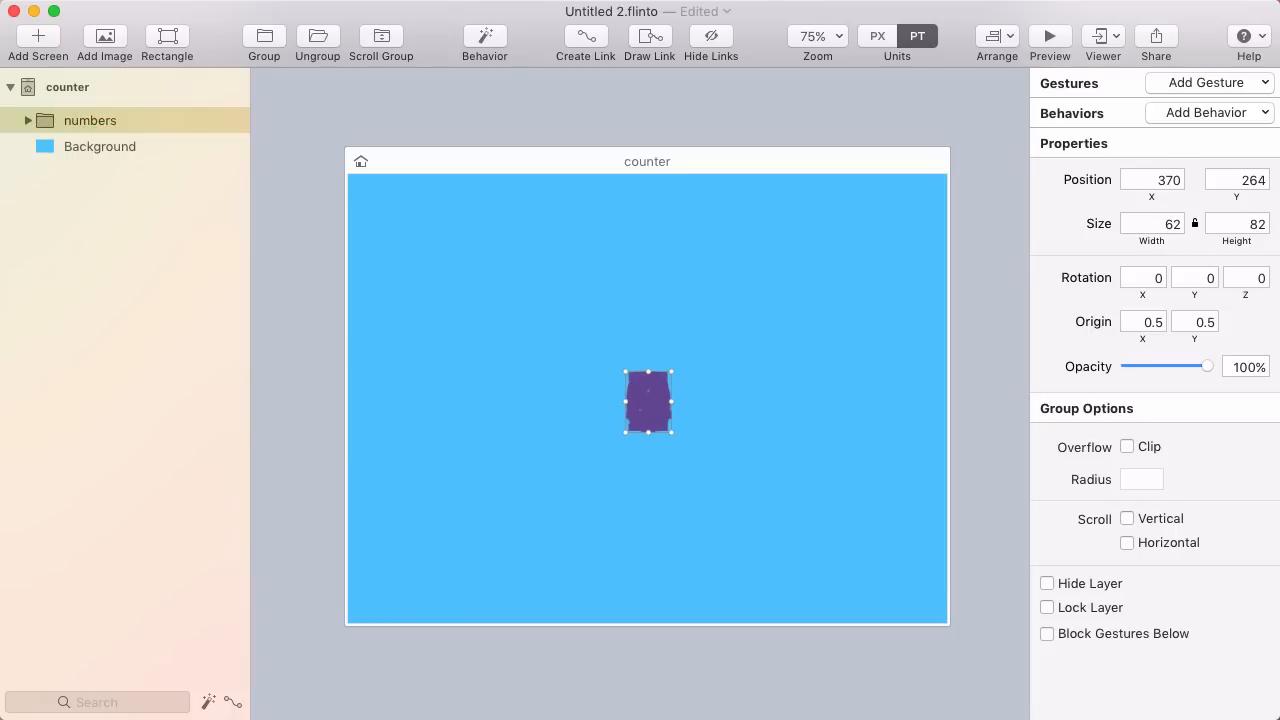
click(28, 120)
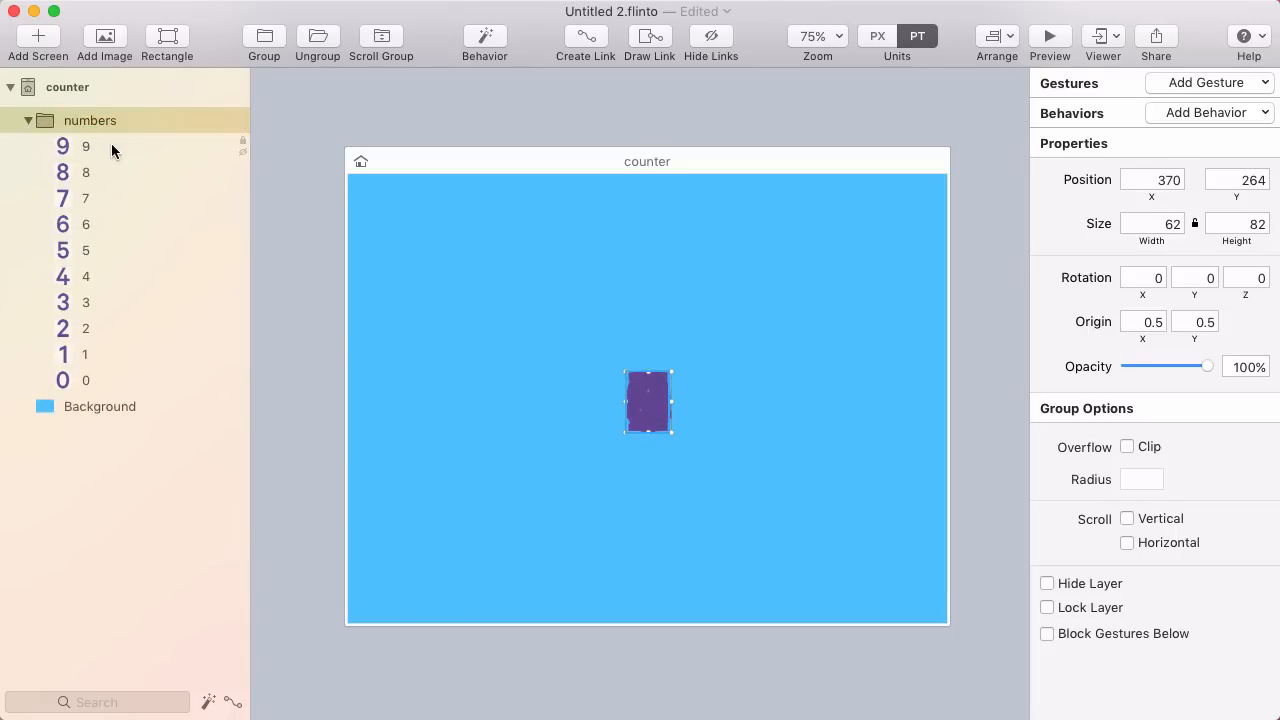
Step: Hide digit layers 1 through 9 so only 0 shows, then select the numbers group
click(84, 354)
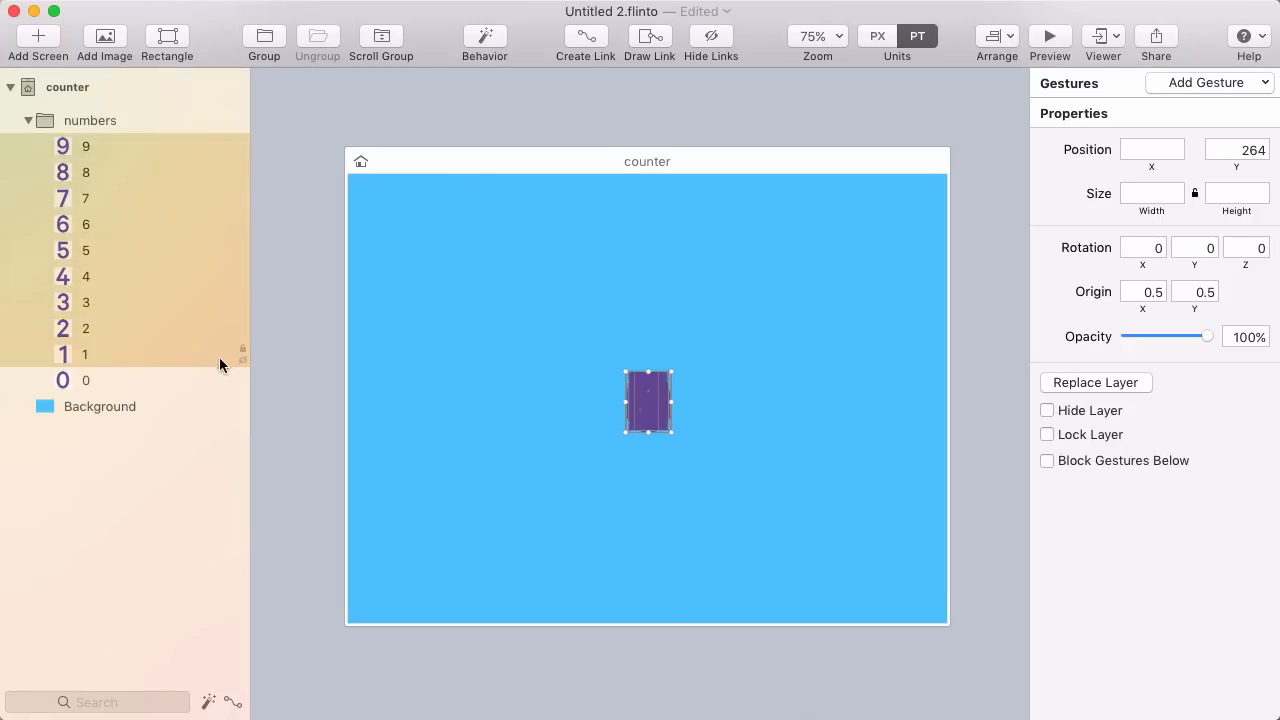
mouse_move(1084, 420)
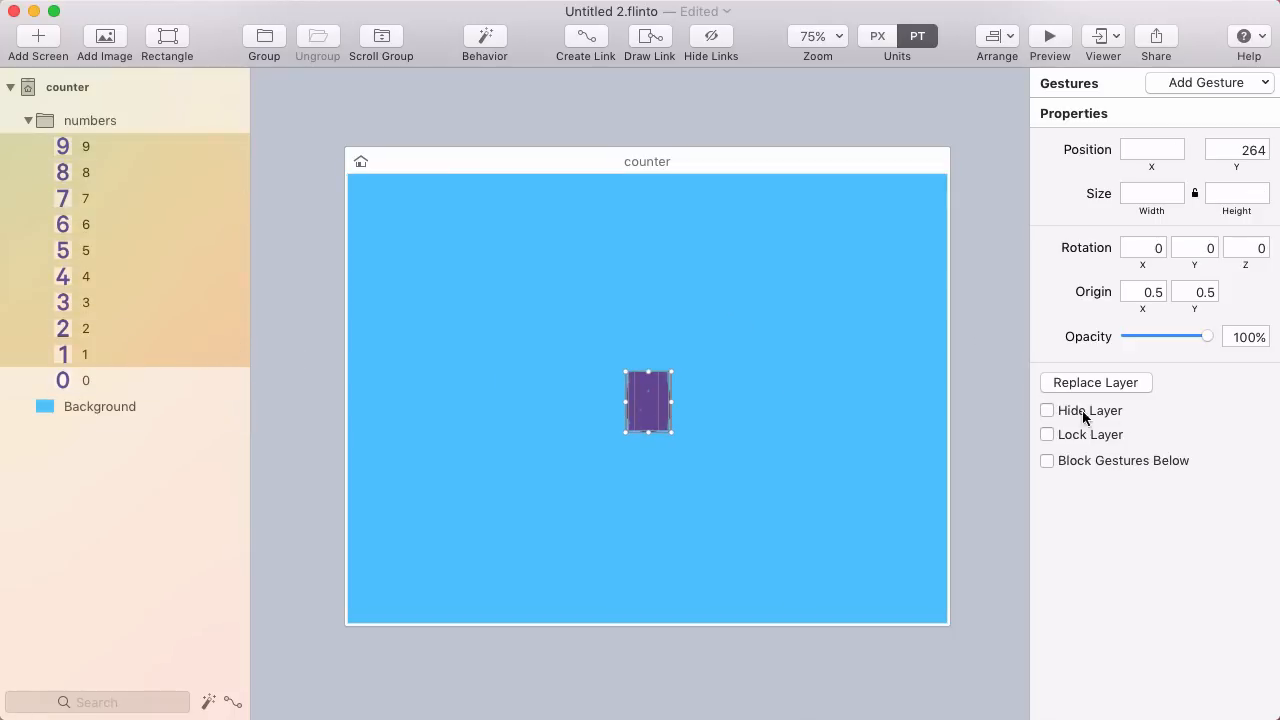
click(1048, 410)
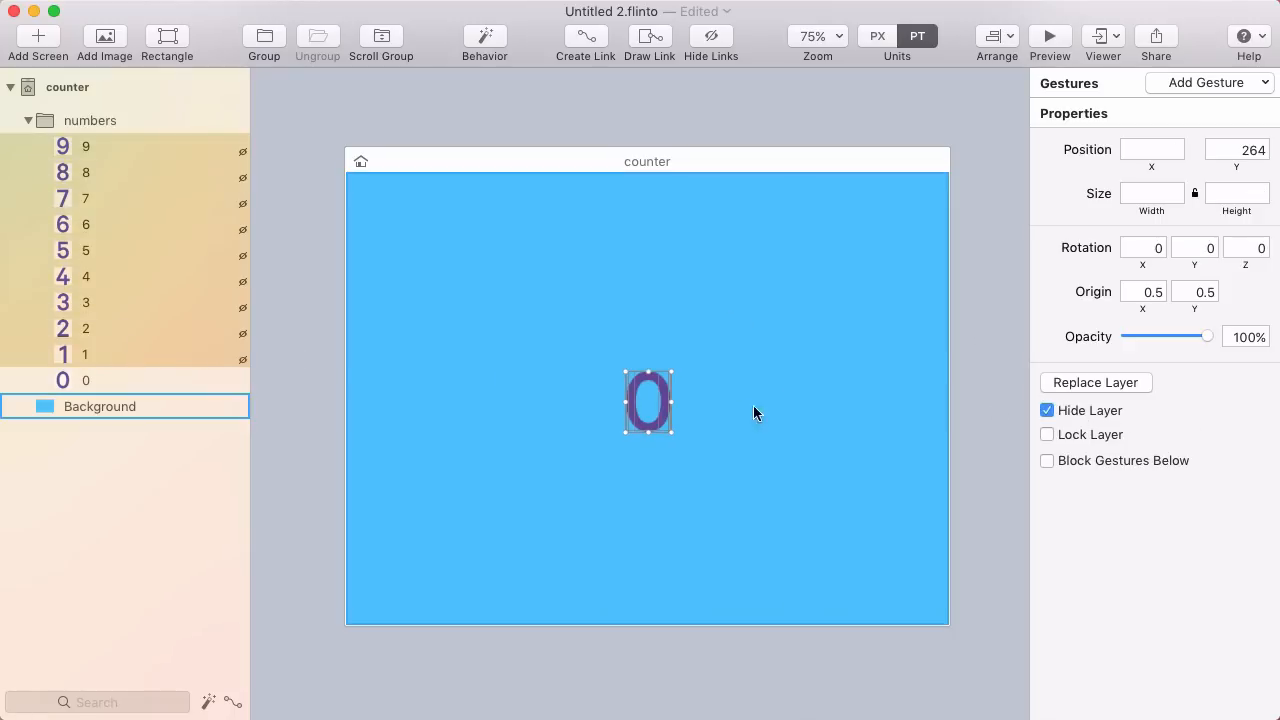
click(100, 406)
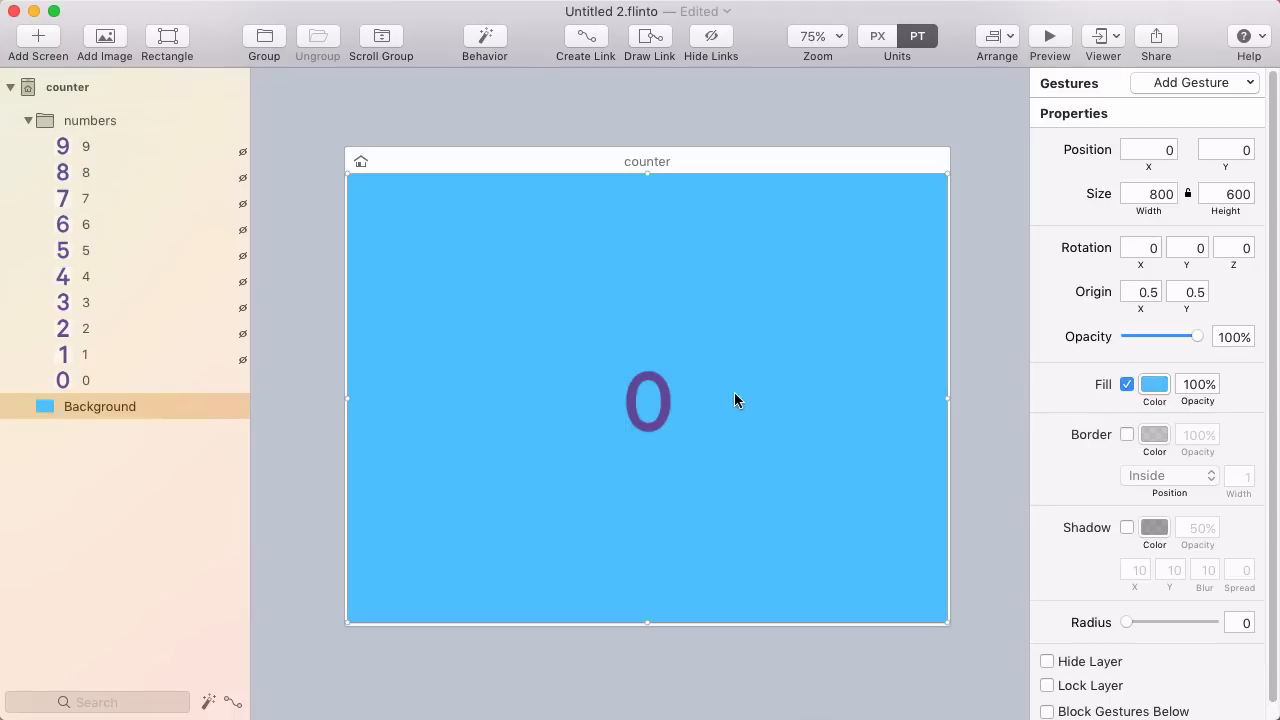
mouse_move(730, 388)
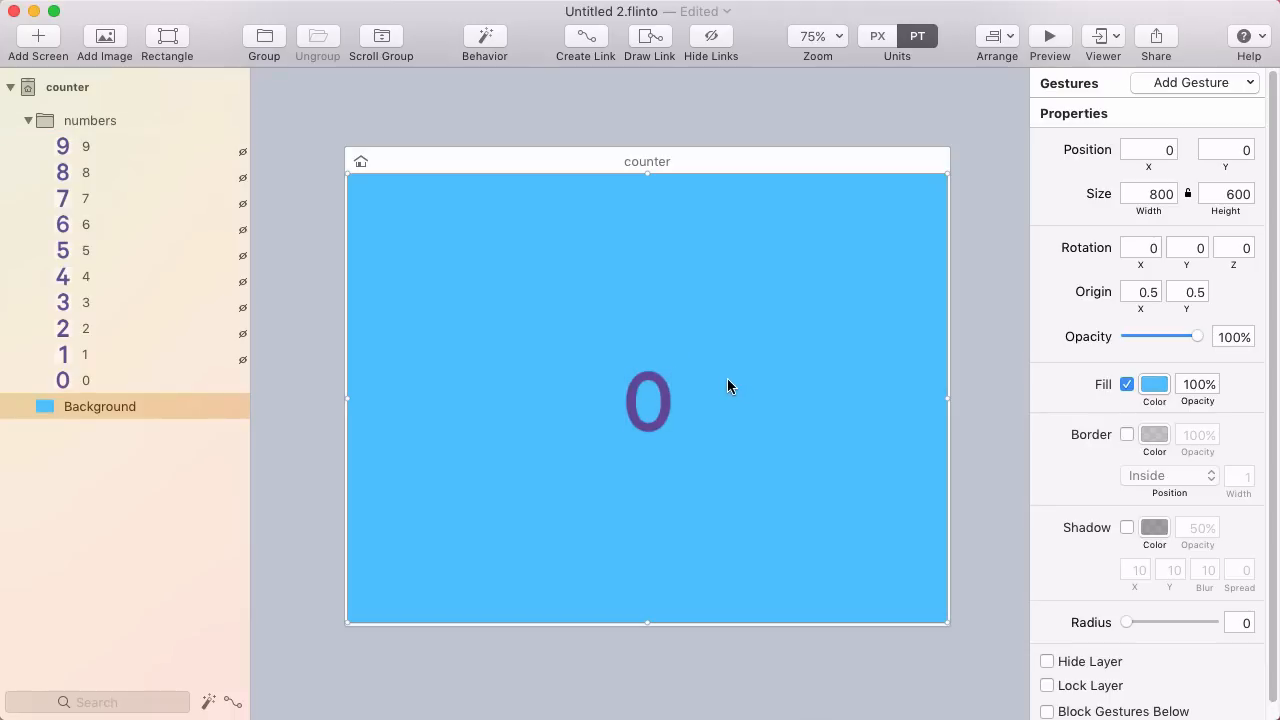
click(90, 120)
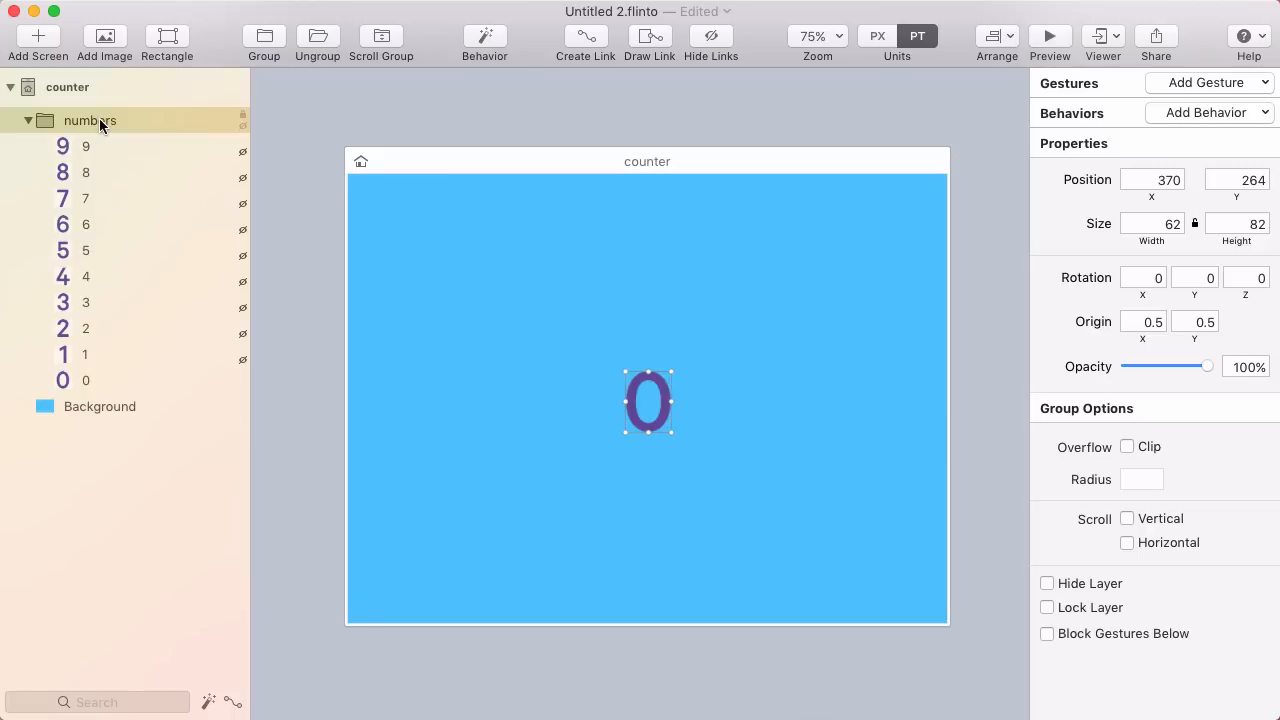
mouse_move(424, 98)
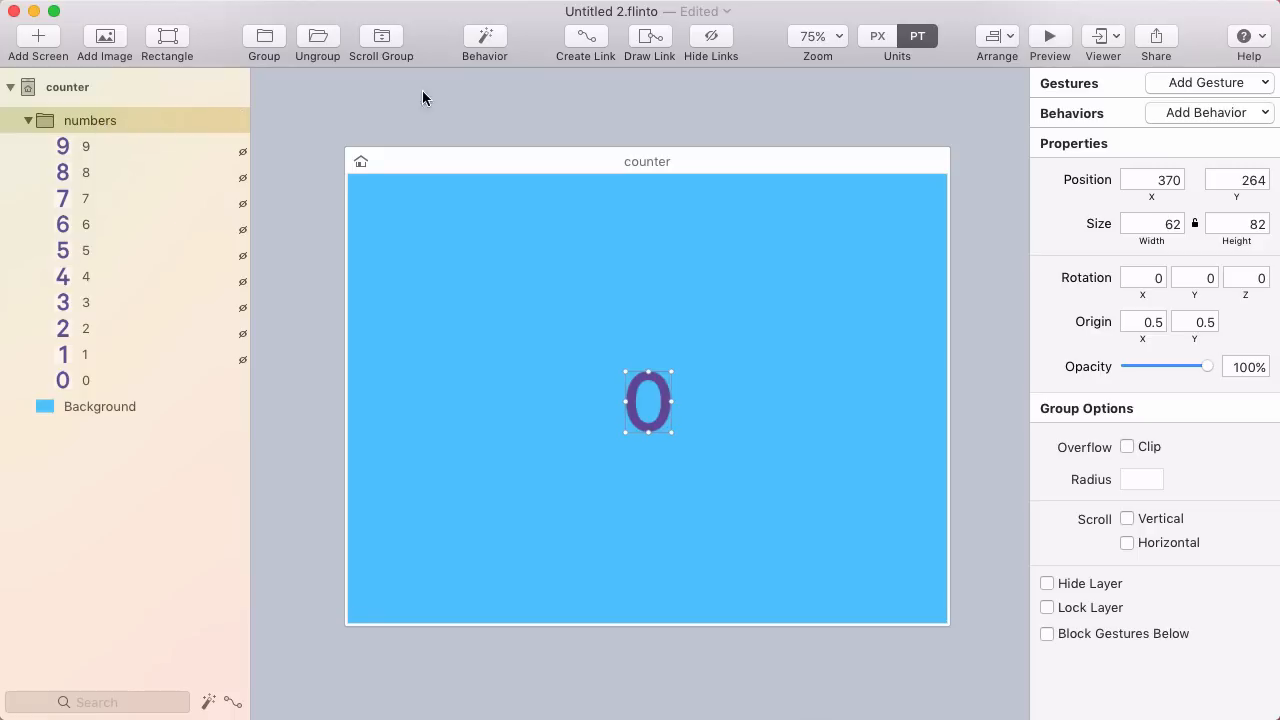
Step: Create a behavior named counter on the numbers group with its first state renamed 0
click(484, 40)
text(co)
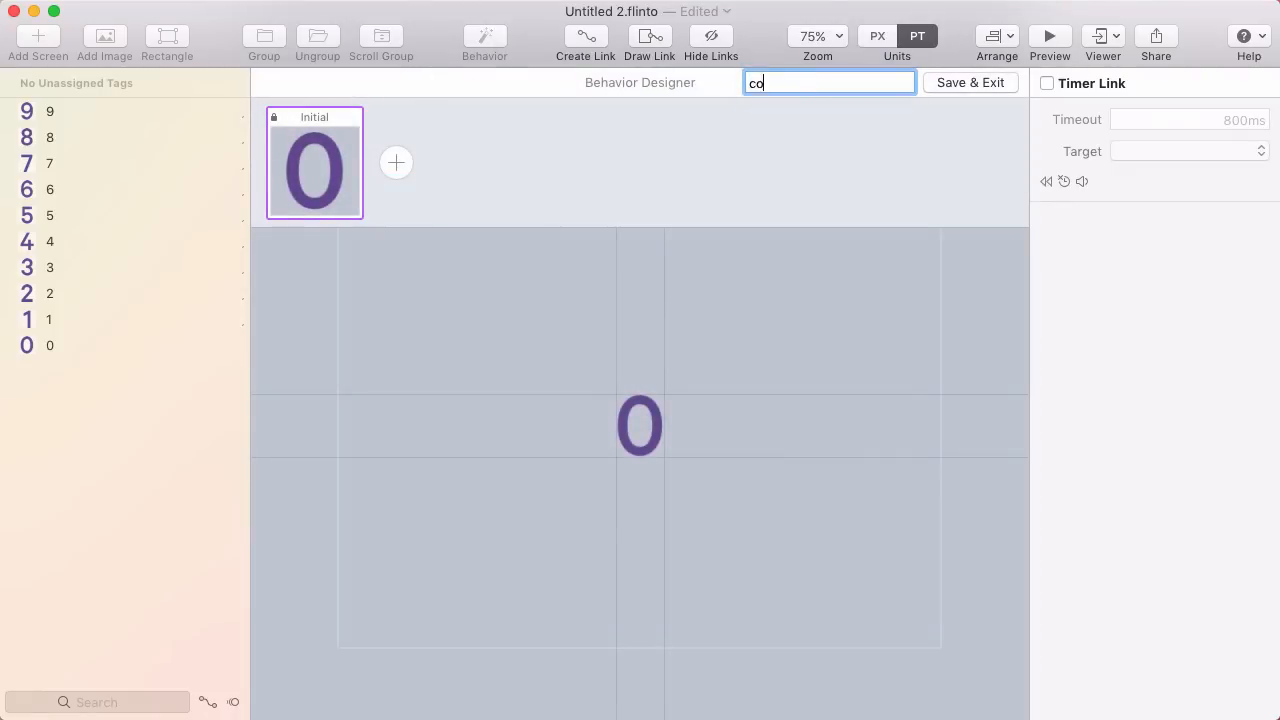
text(unter)
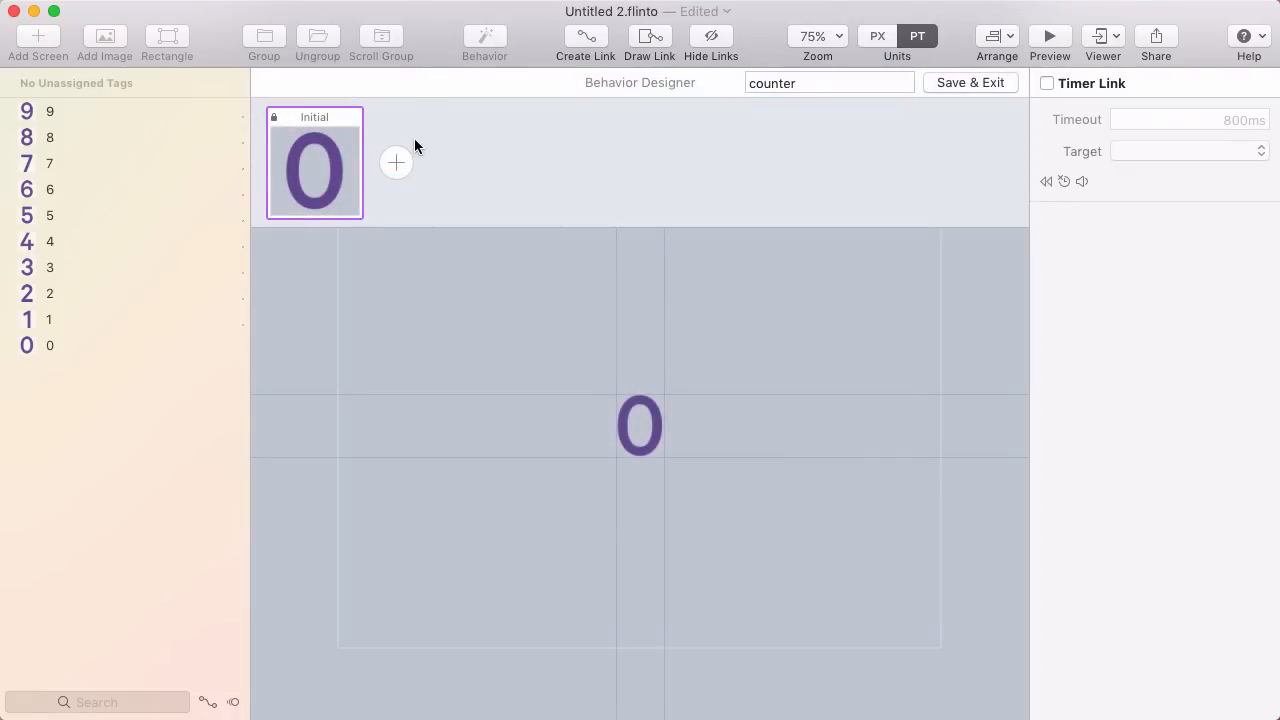
mouse_move(324, 150)
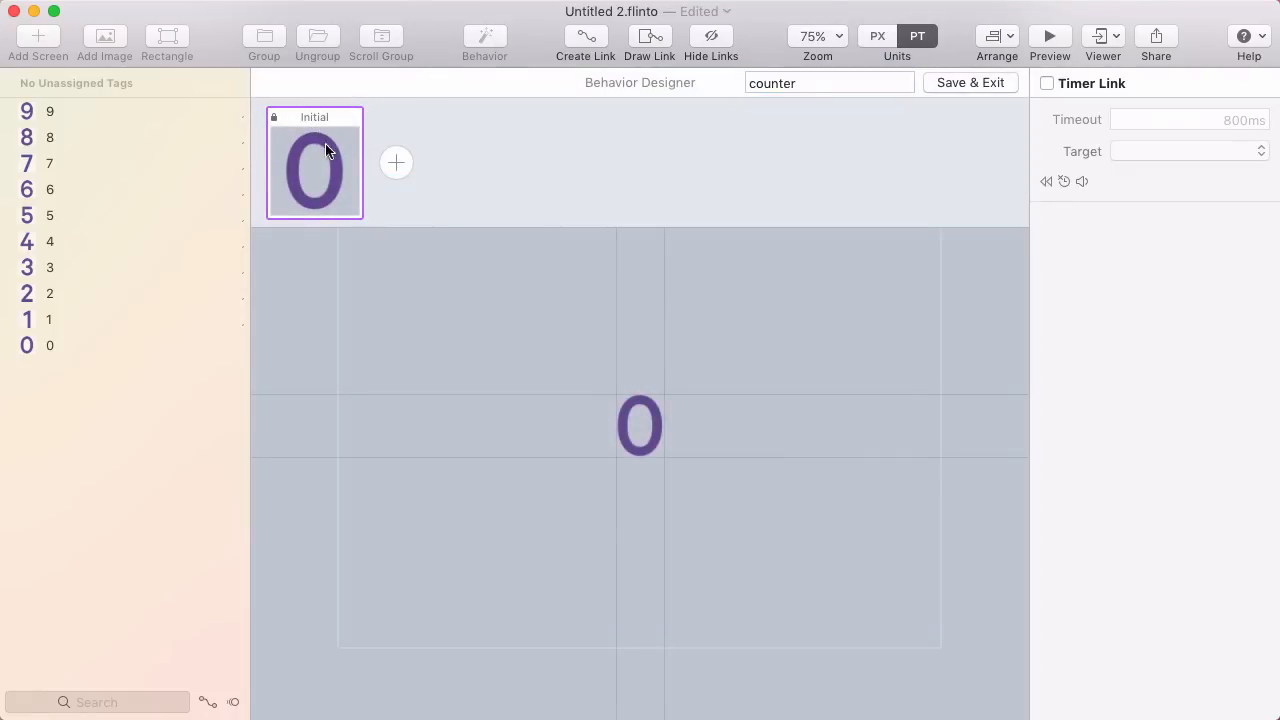
double_click(314, 116)
text(0)
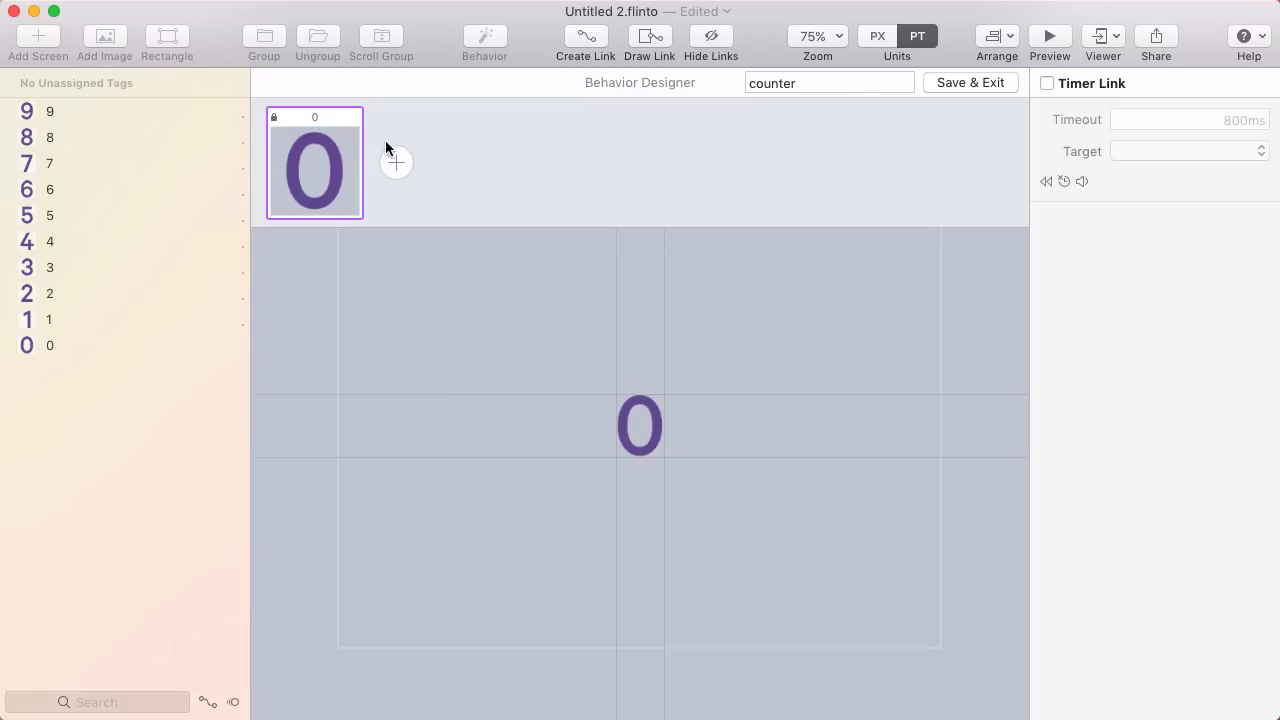
Step: Add states 1, 2 and 3, each showing only its matching digit
click(396, 162)
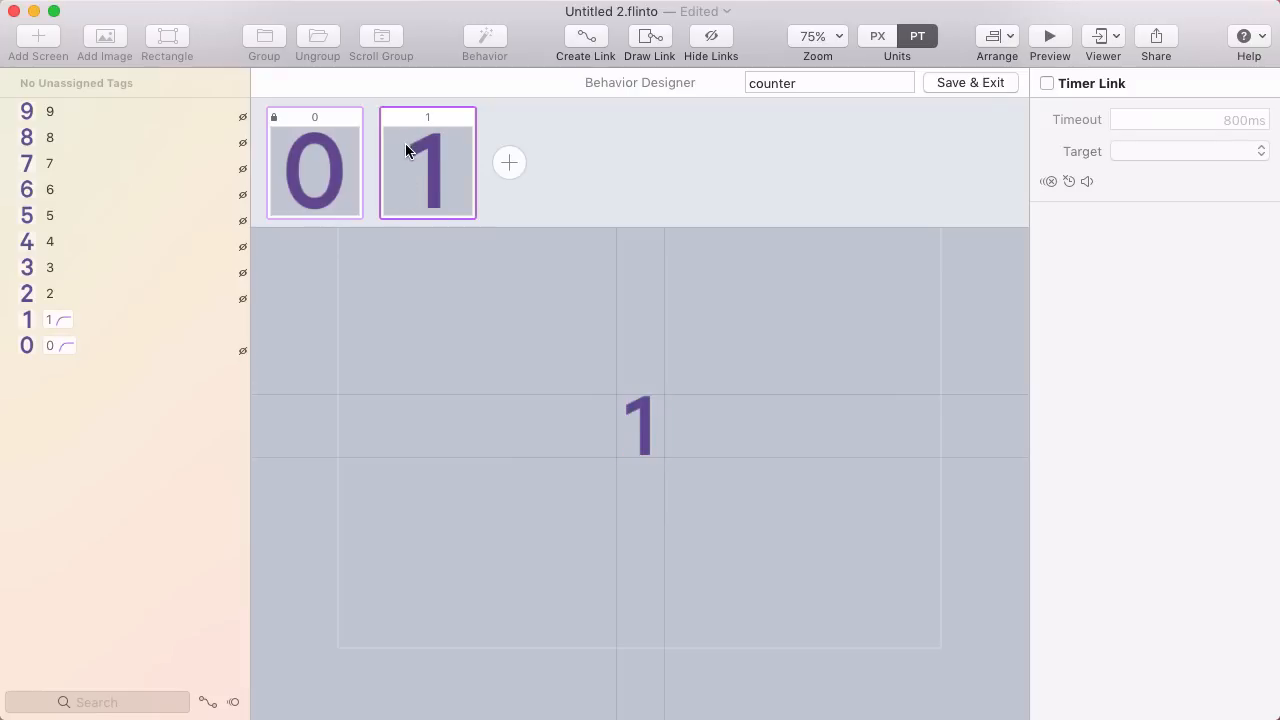
click(508, 162)
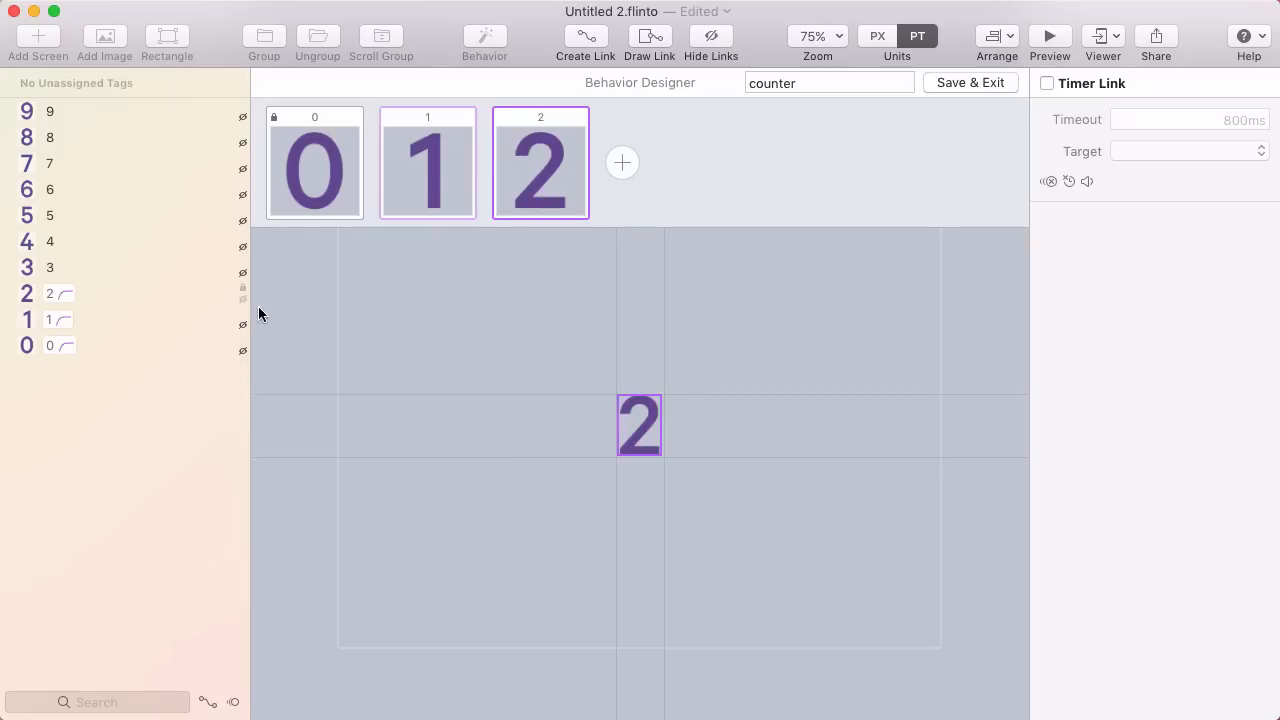
click(622, 162)
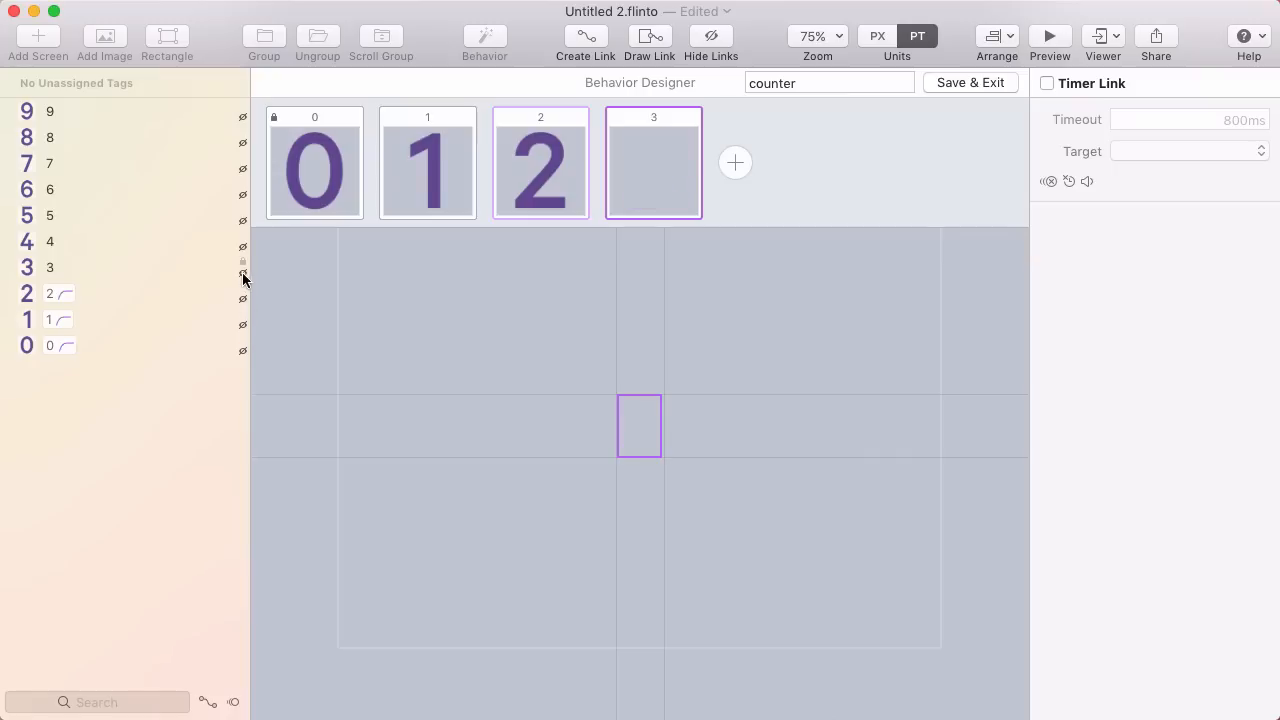
click(734, 162)
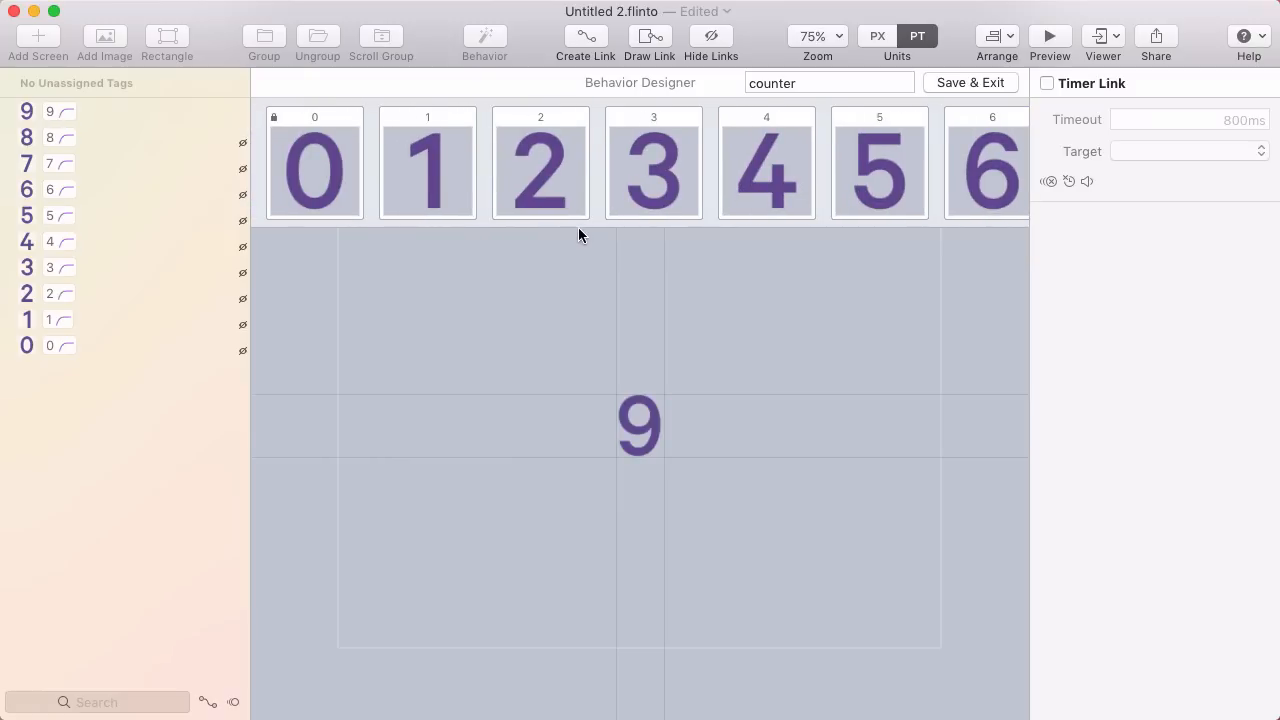
Step: Link state 0 to state 1 with a timer link and confirm its timeout
click(314, 162)
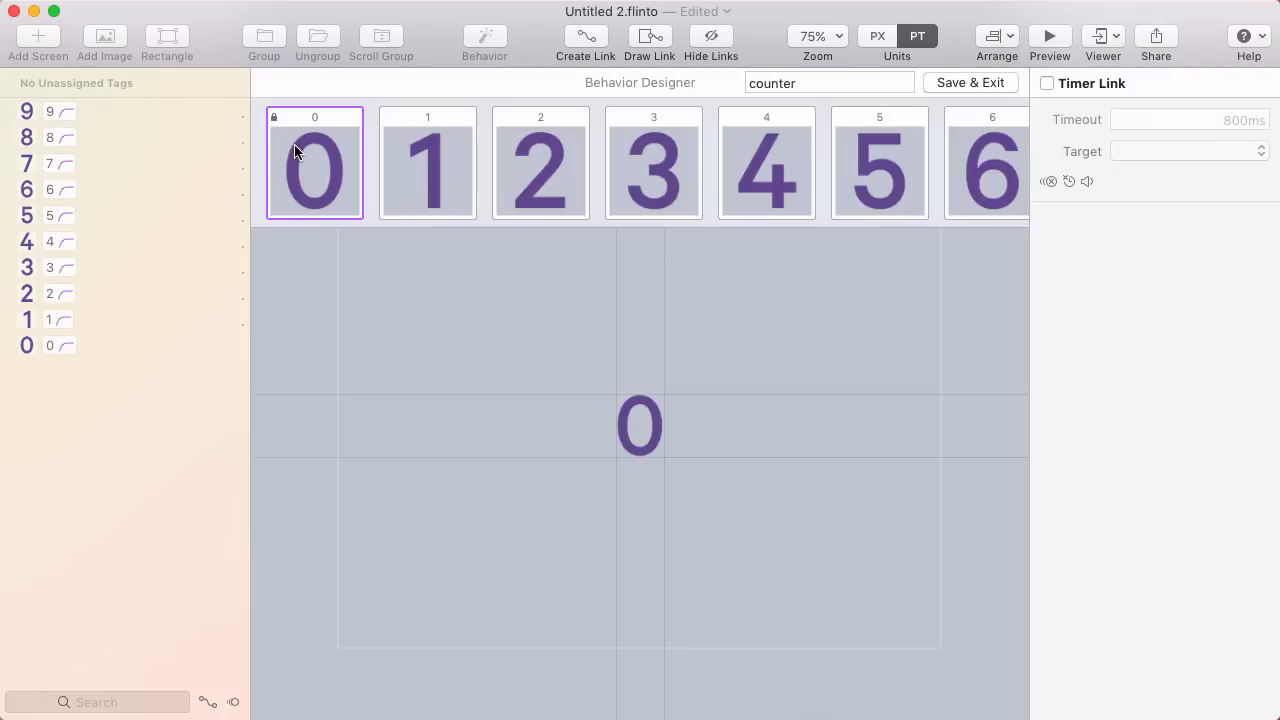
mouse_move(310, 168)
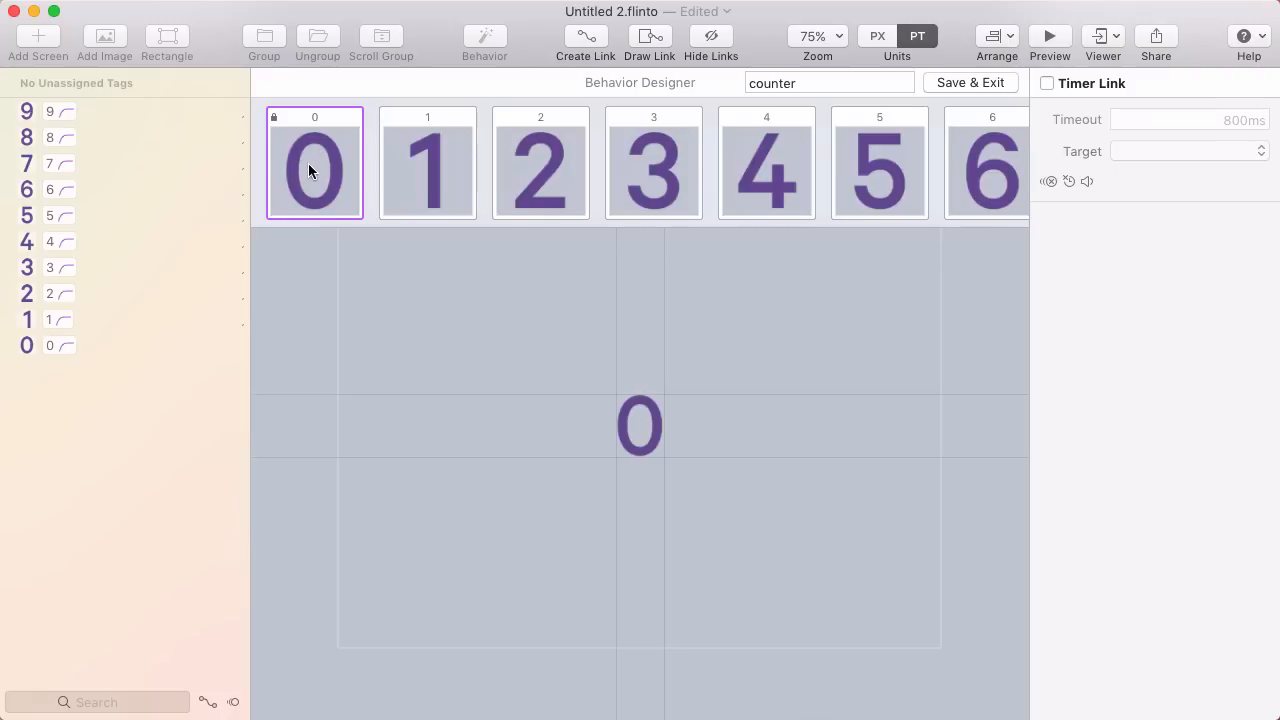
mouse_move(312, 124)
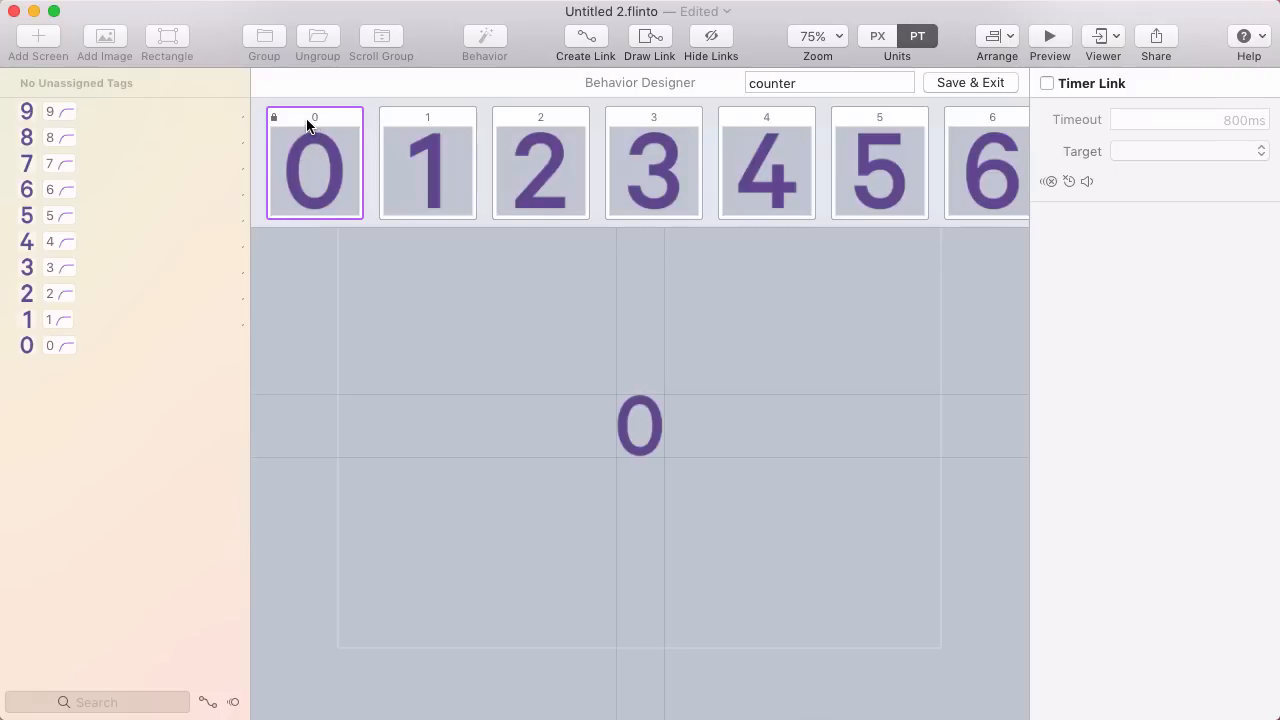
mouse_move(820, 144)
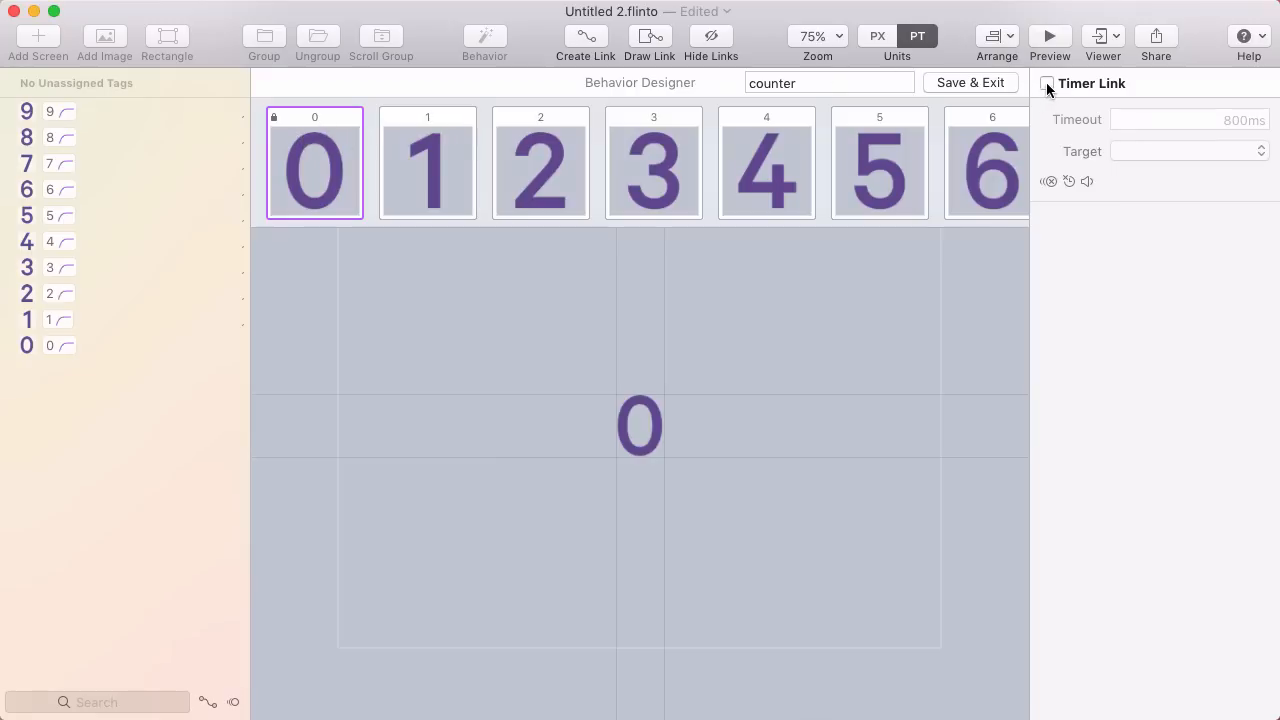
mouse_move(1138, 152)
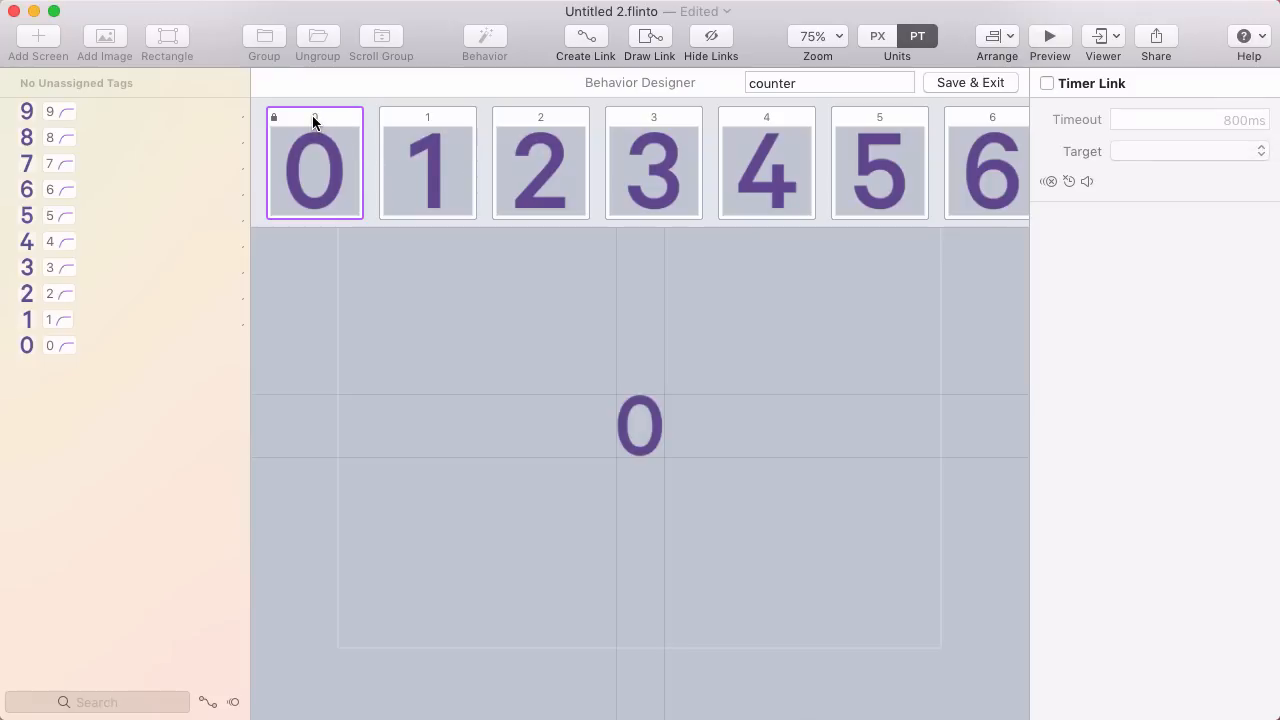
drag(312, 118, 436, 138)
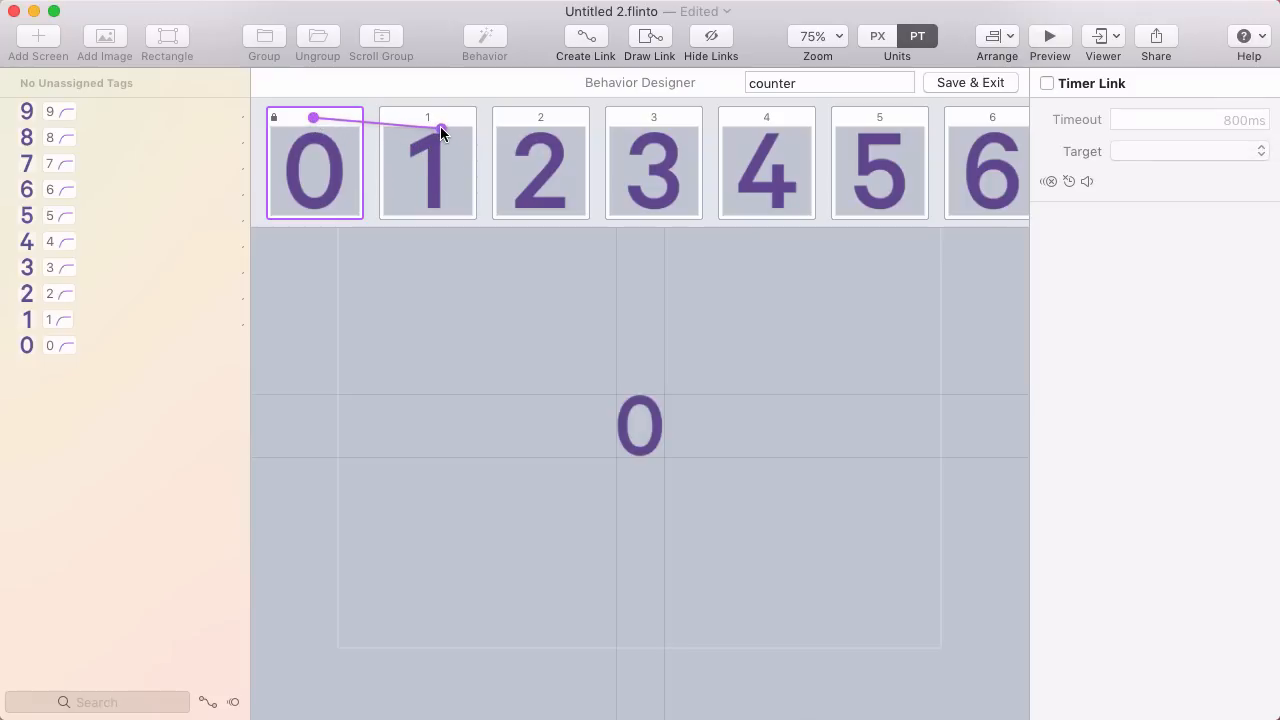
click(1048, 84)
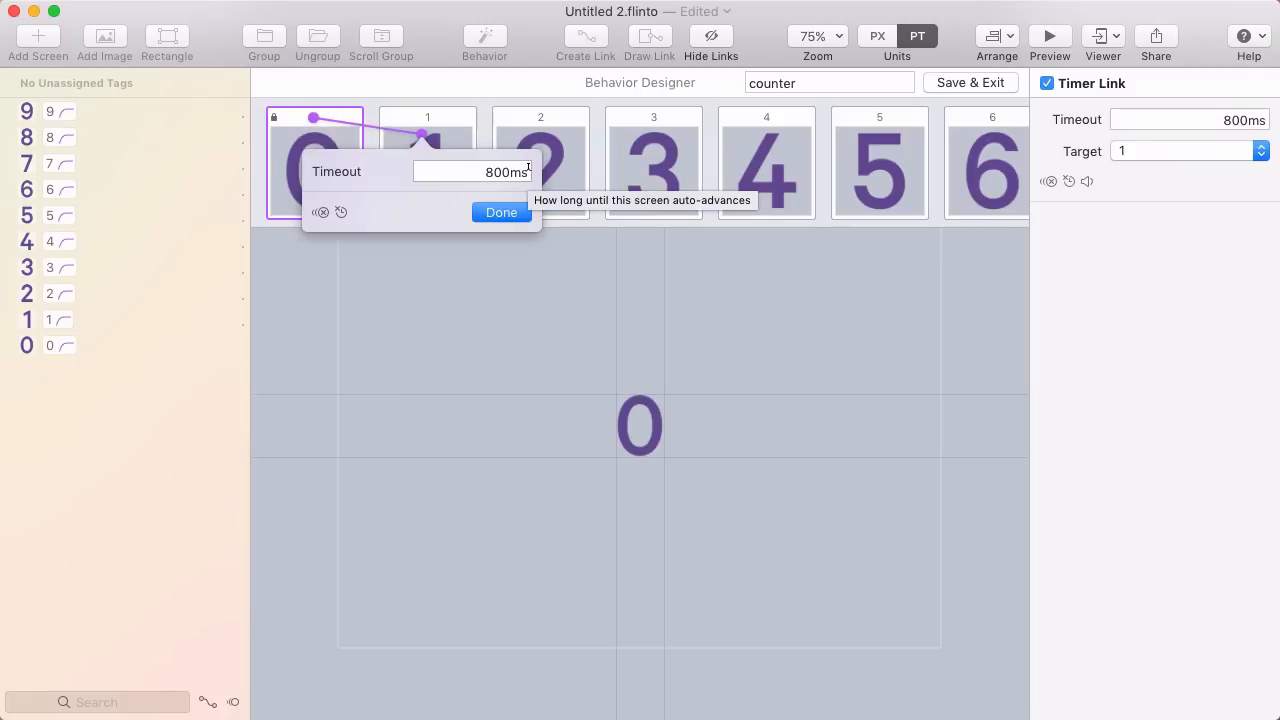
mouse_move(550, 198)
text(300)
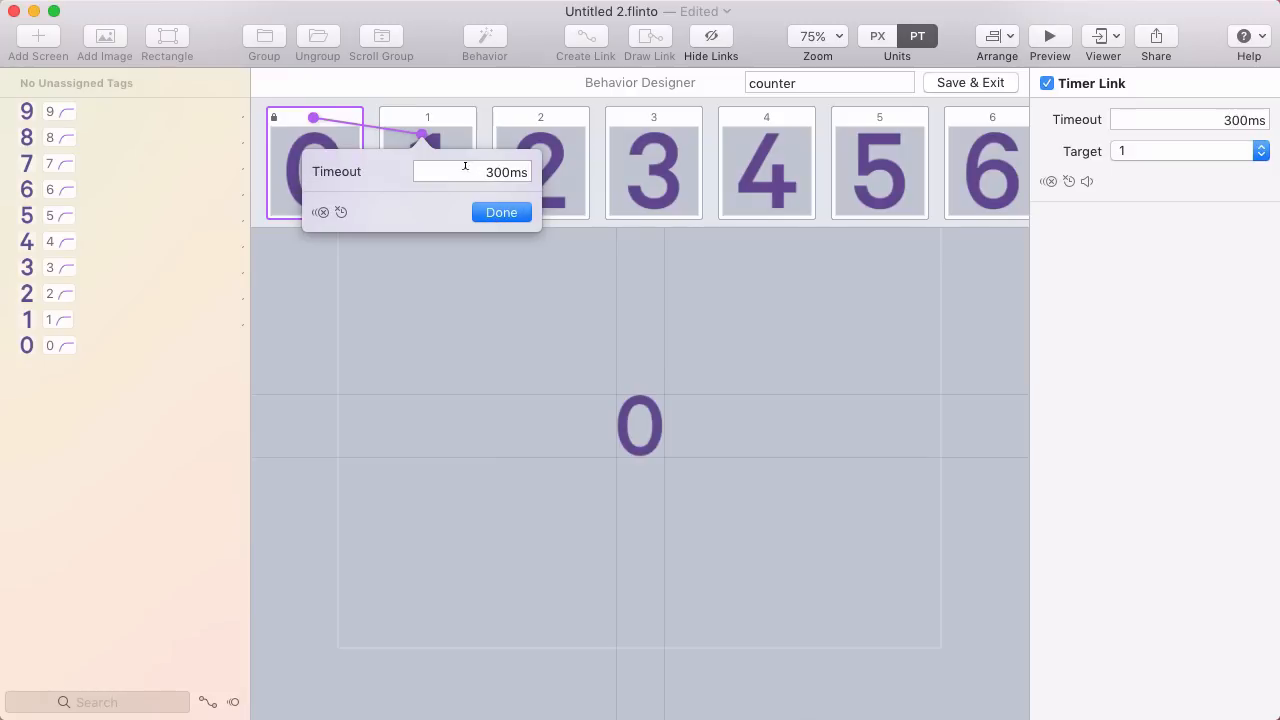
click(500, 212)
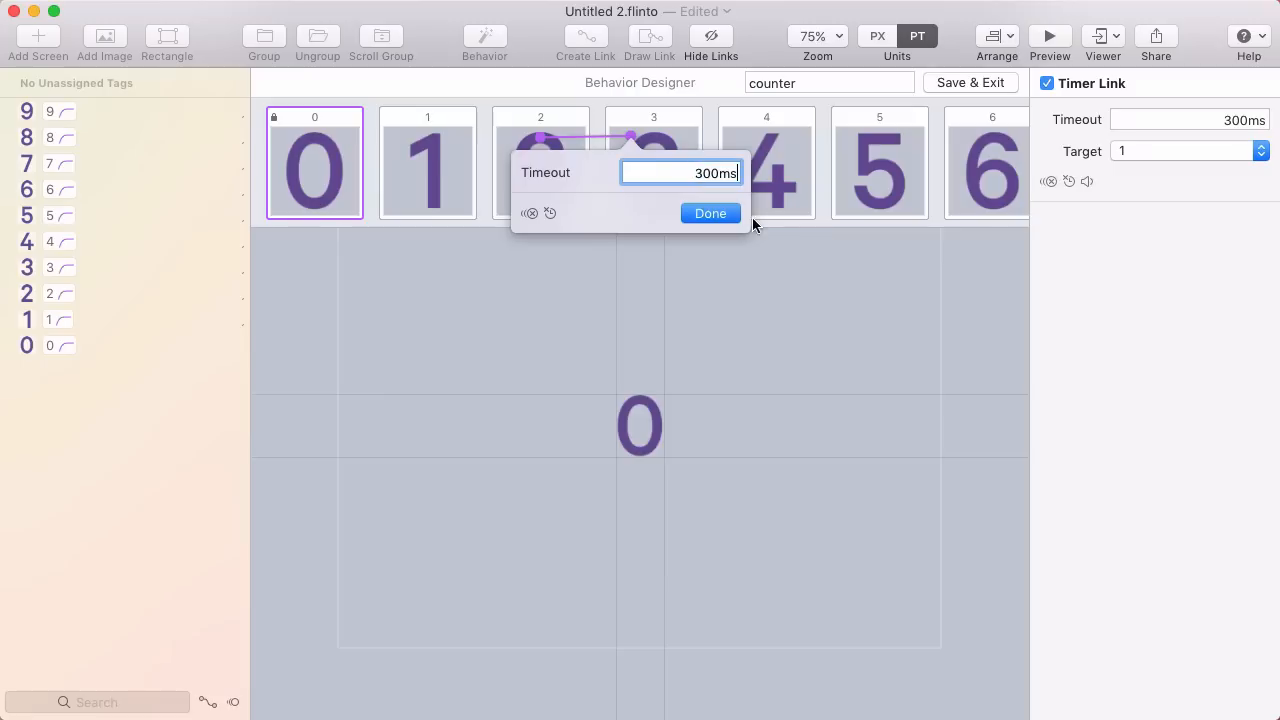
text(800ms)
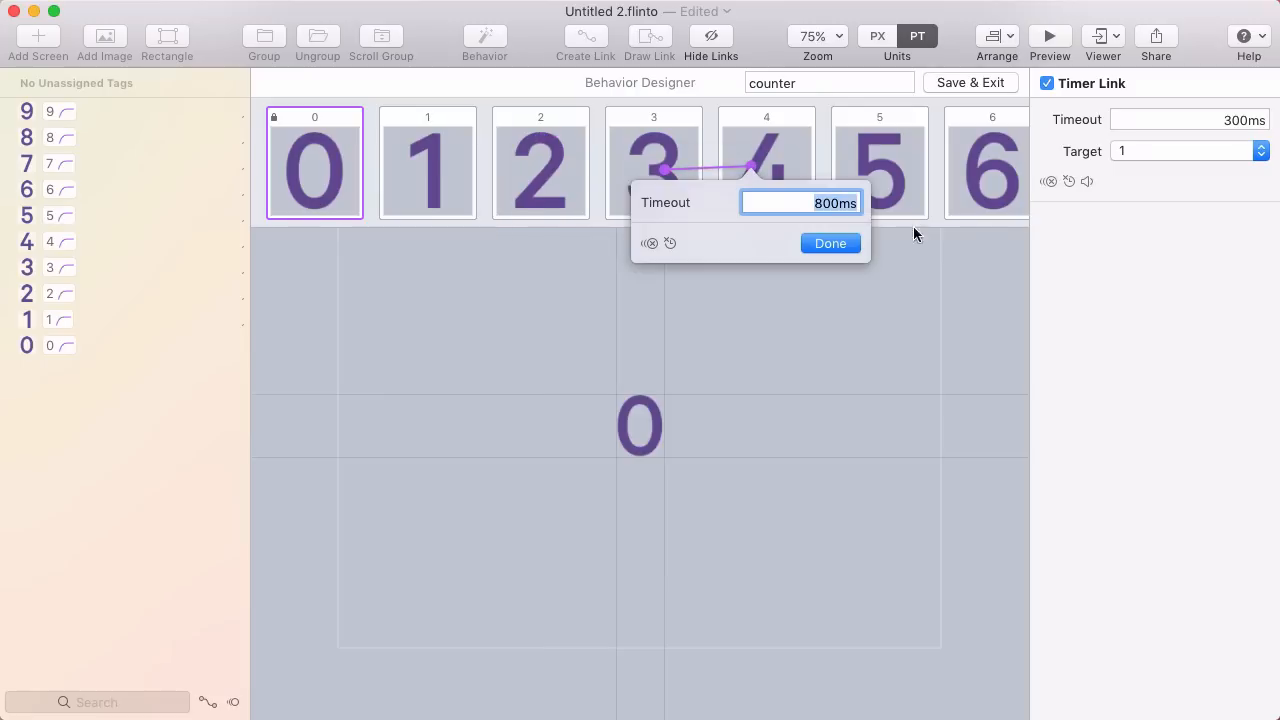
click(830, 244)
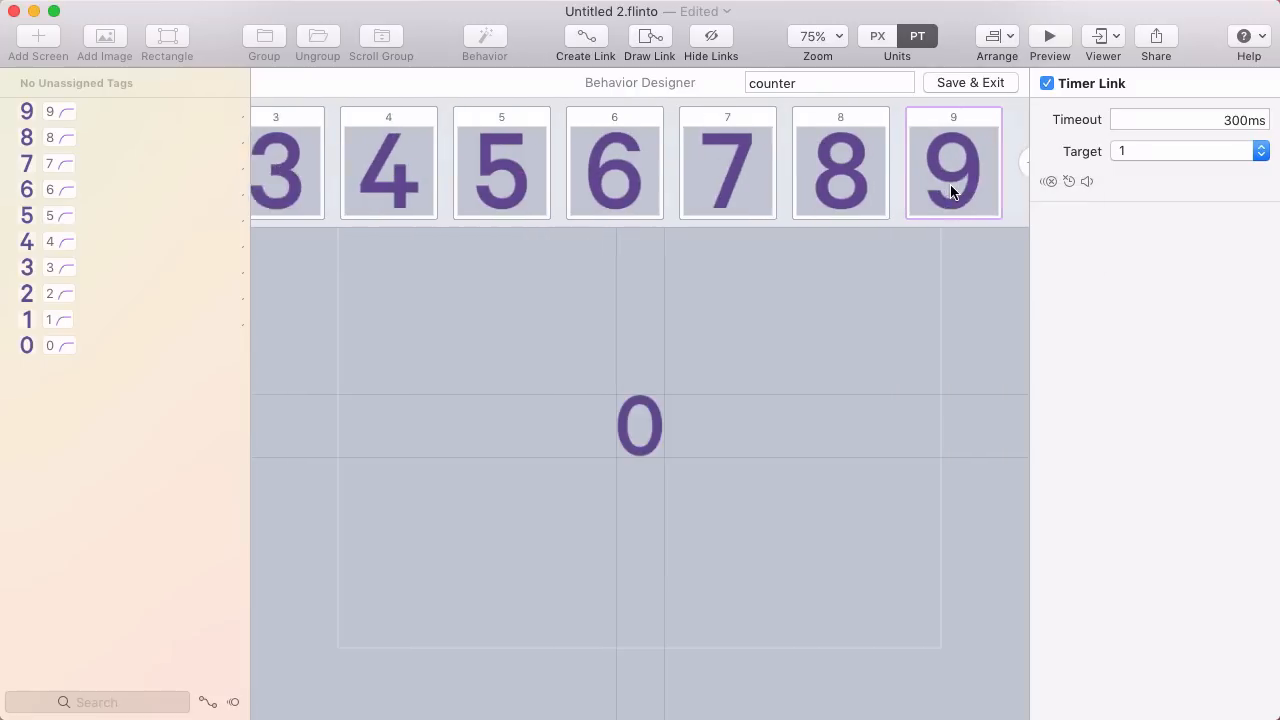
Step: Give state 9 a 300ms timer link back to 0 and preview the auto-counting number
click(1048, 84)
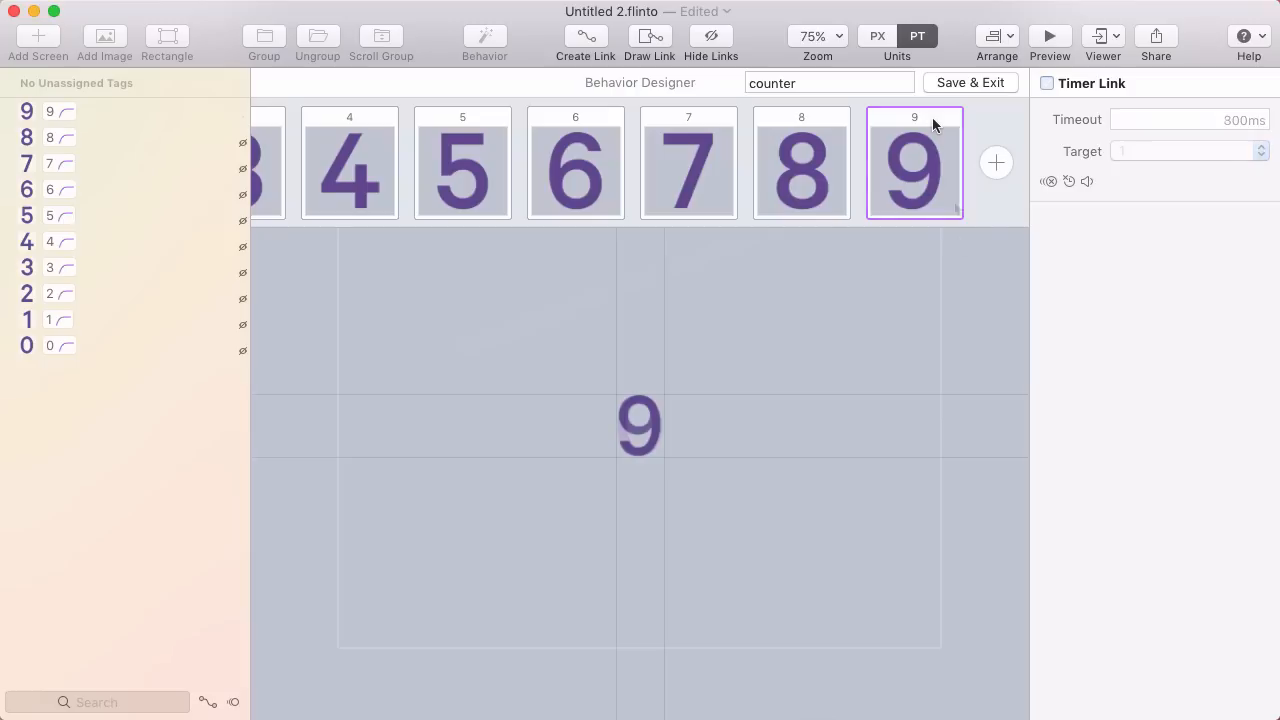
click(1048, 84)
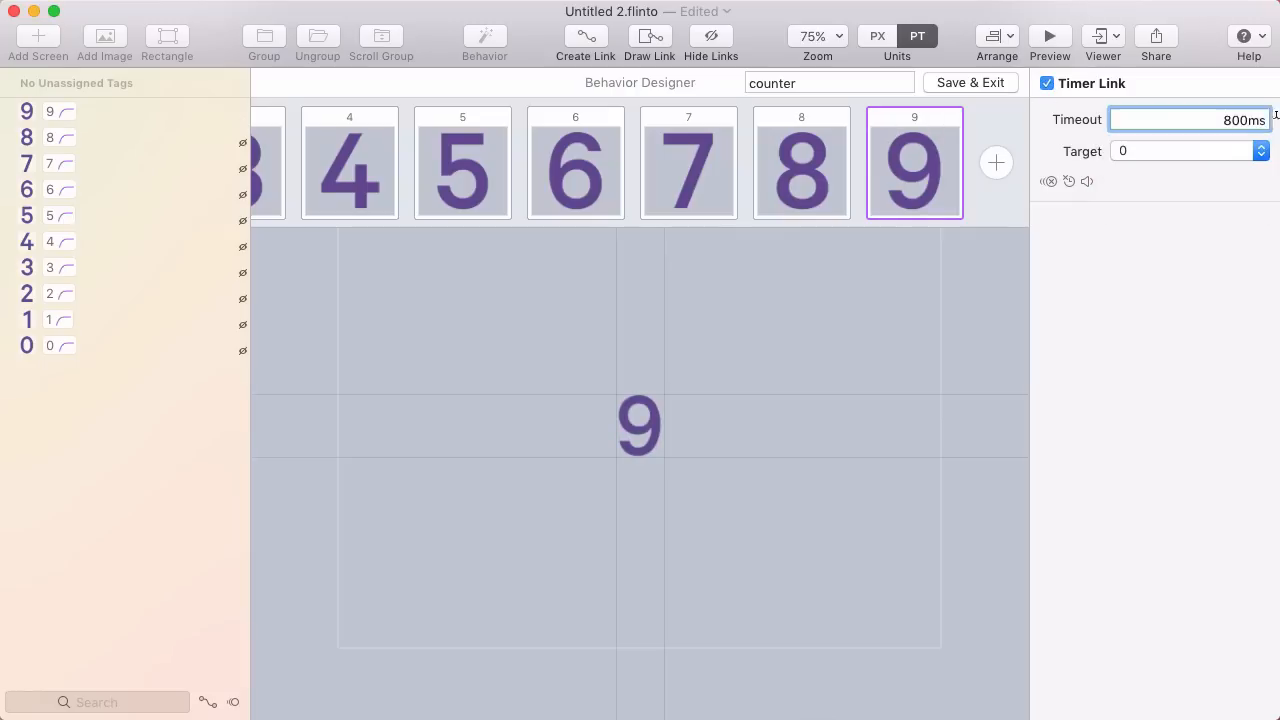
text(300ms)
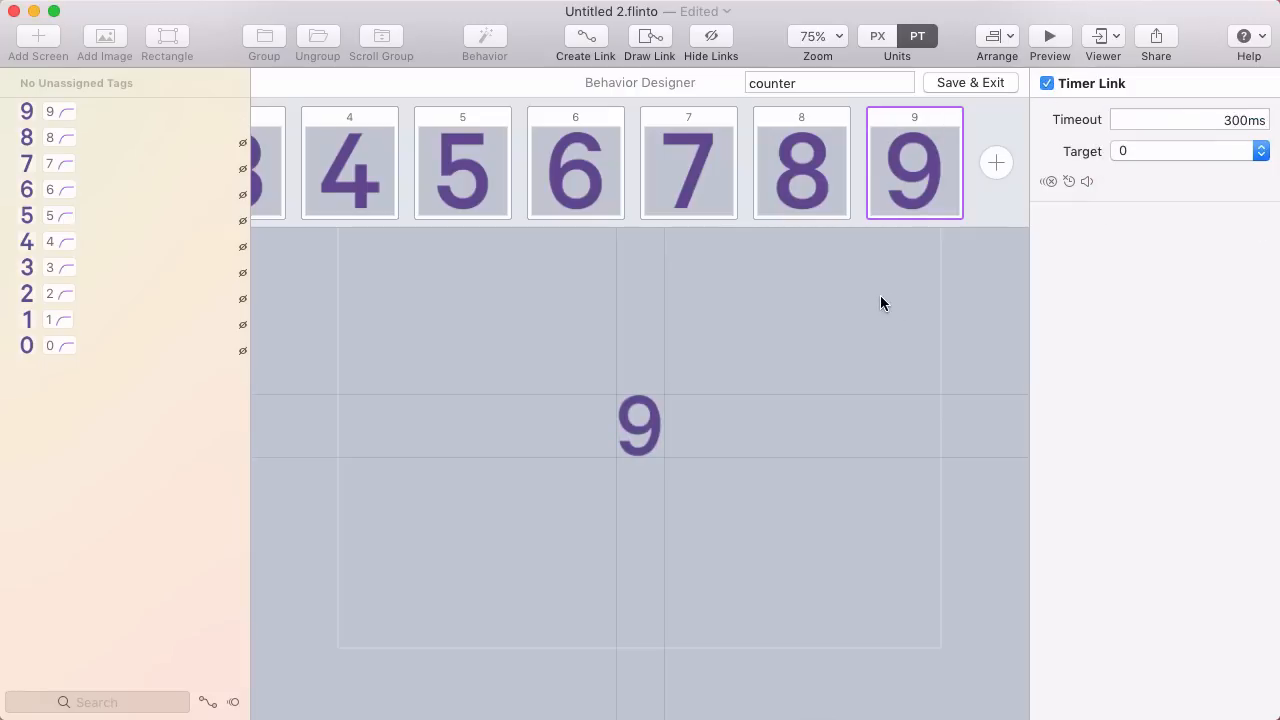
click(1048, 36)
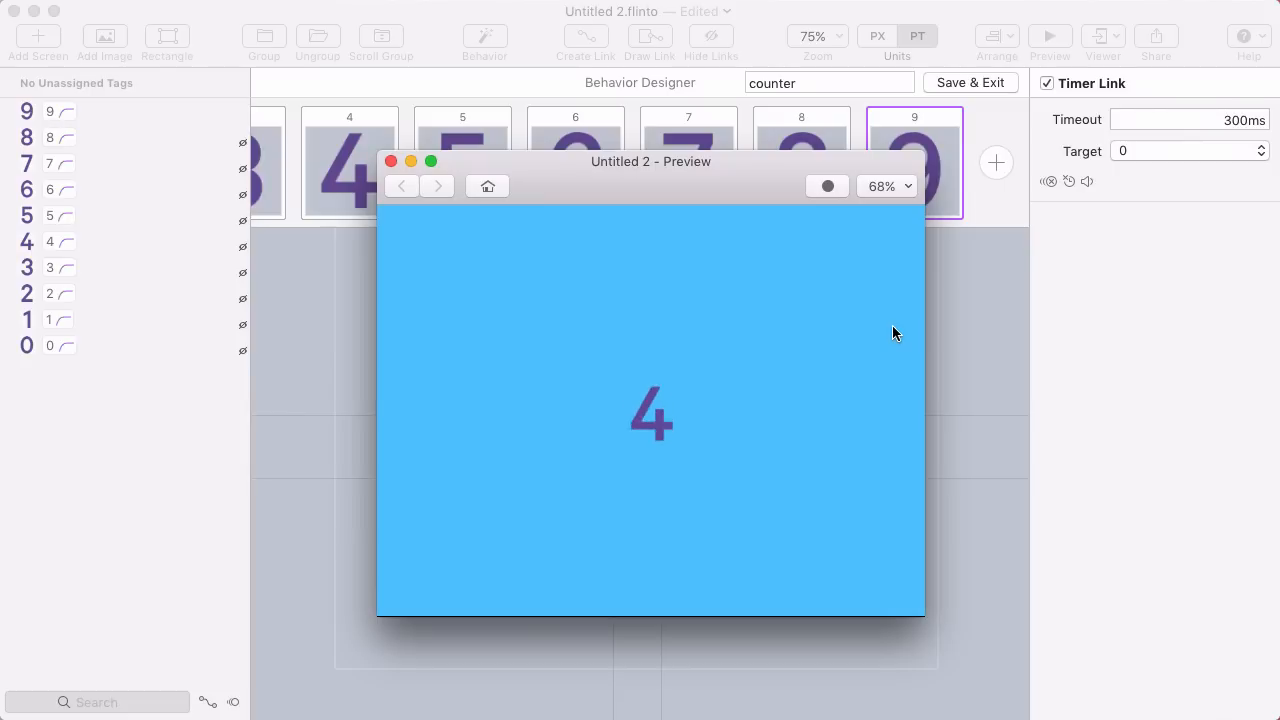